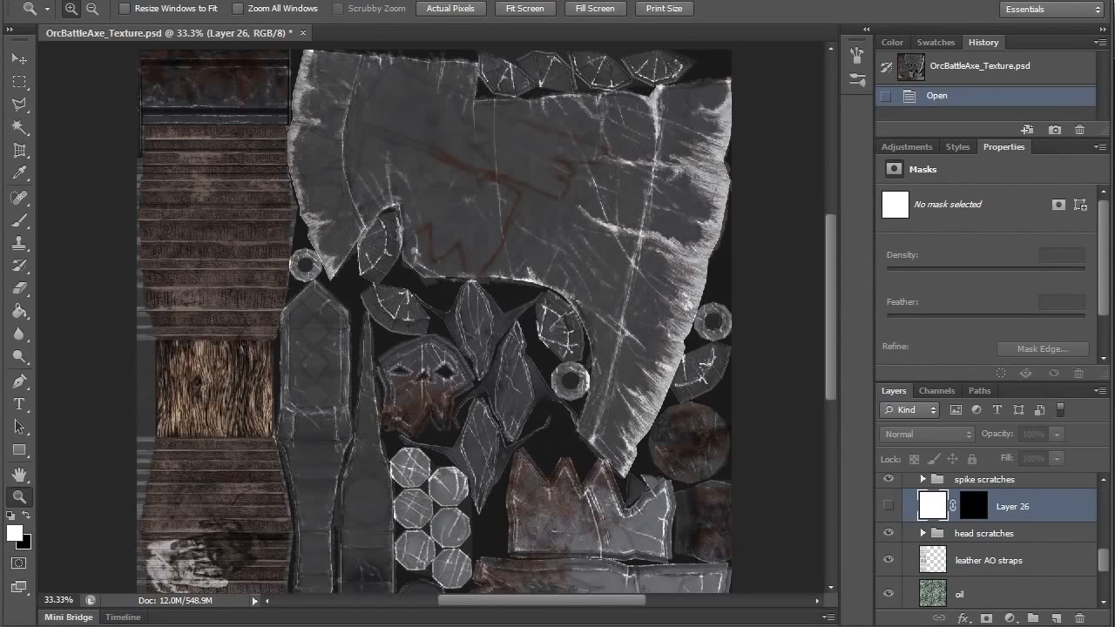
{"action": "mouse_move", "coordinate": [778, 454]}
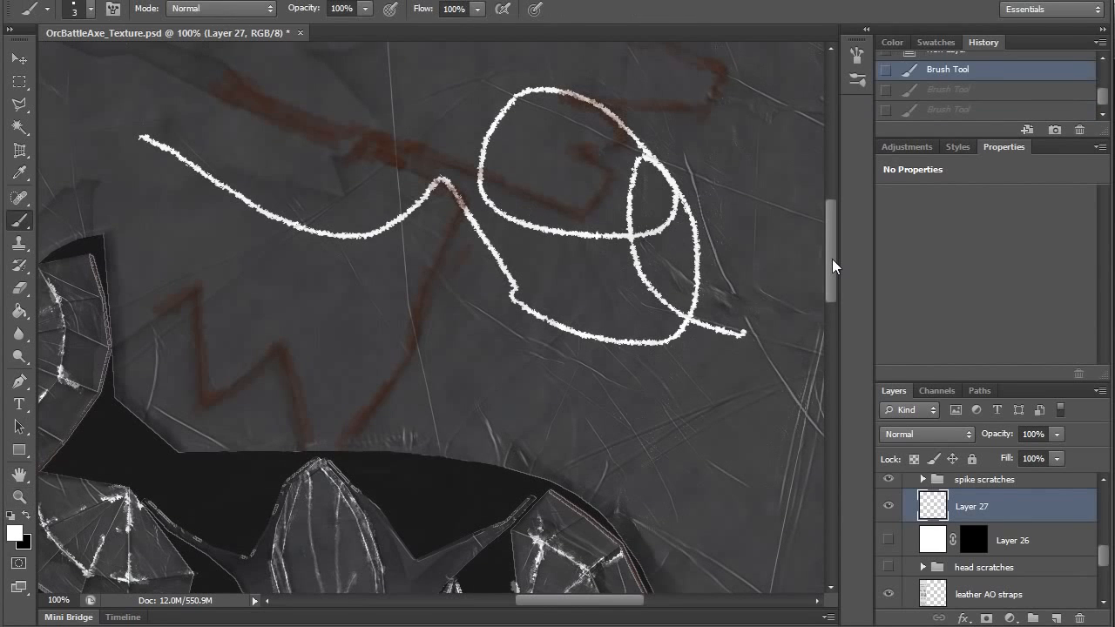
Open the Brush Preset picker's options menu and dismiss it without loading brushes.
{"action": "left_click", "coordinate": [49, 8]}
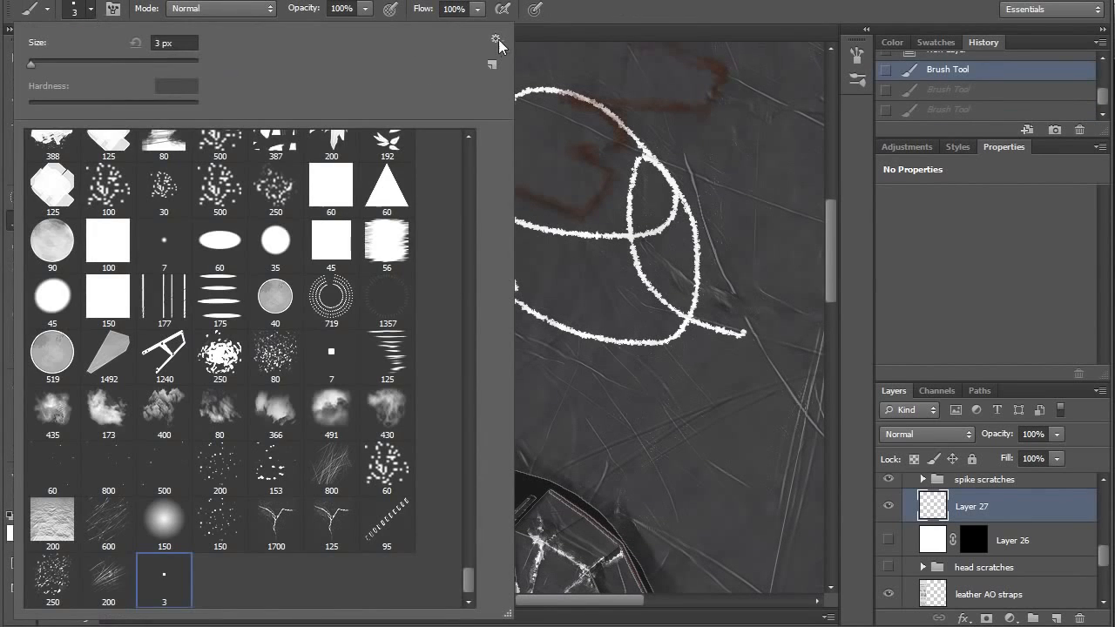
{"action": "left_click", "coordinate": [495, 38]}
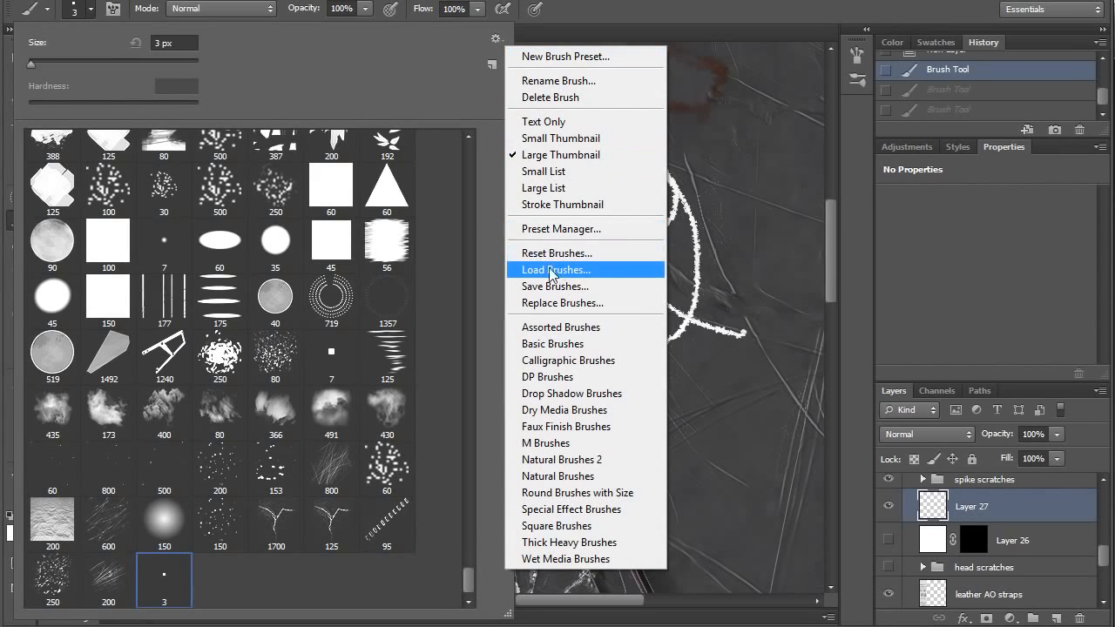
{"action": "left_click", "coordinate": [555, 269]}
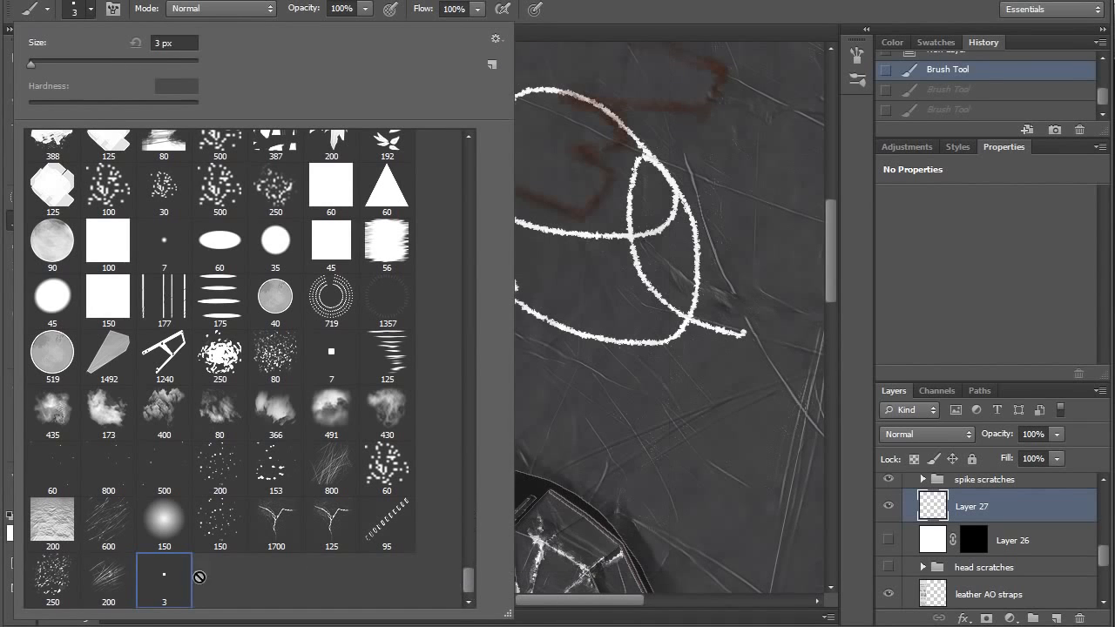
{"action": "mouse_move", "coordinate": [185, 599]}
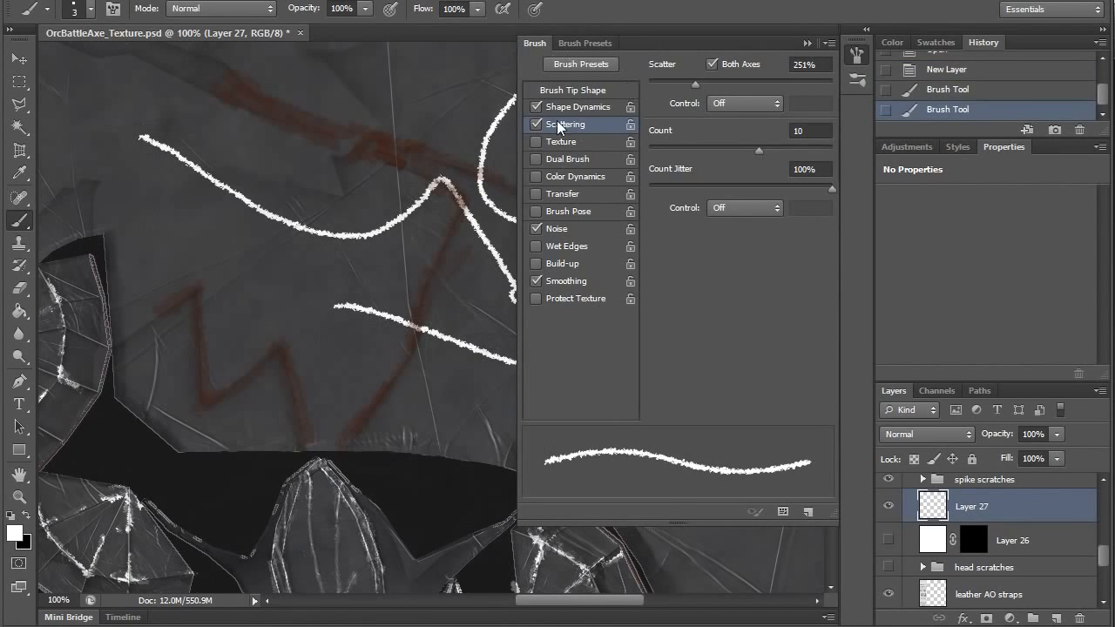
Review the scratch brush's Shape Dynamics and Scattering settings in the Brush panel.
{"action": "left_click", "coordinate": [579, 106]}
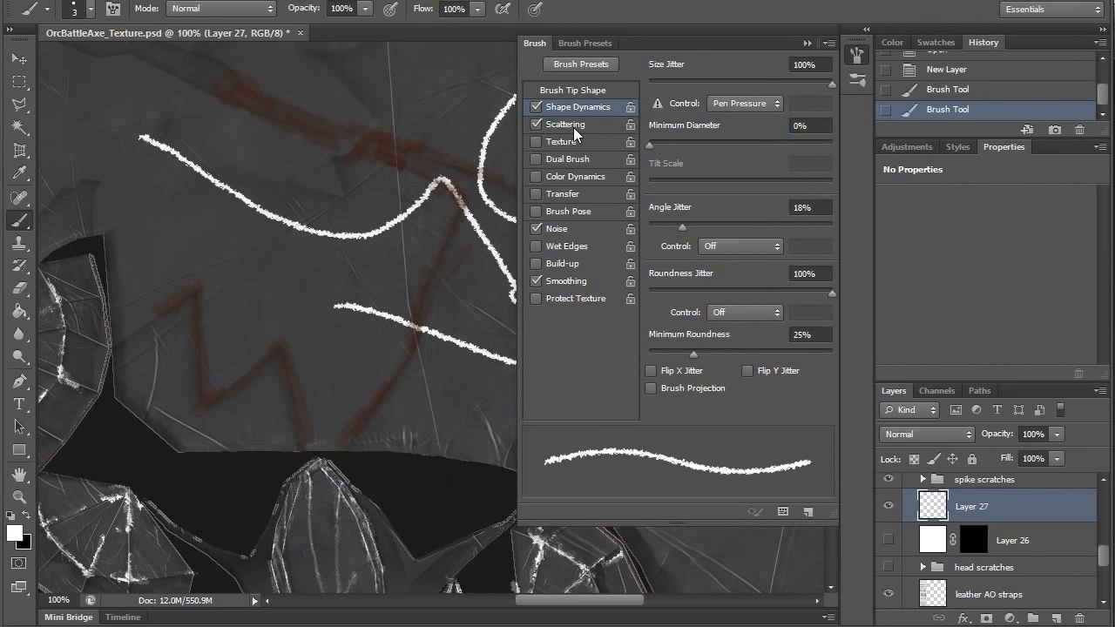
{"action": "left_click", "coordinate": [566, 124]}
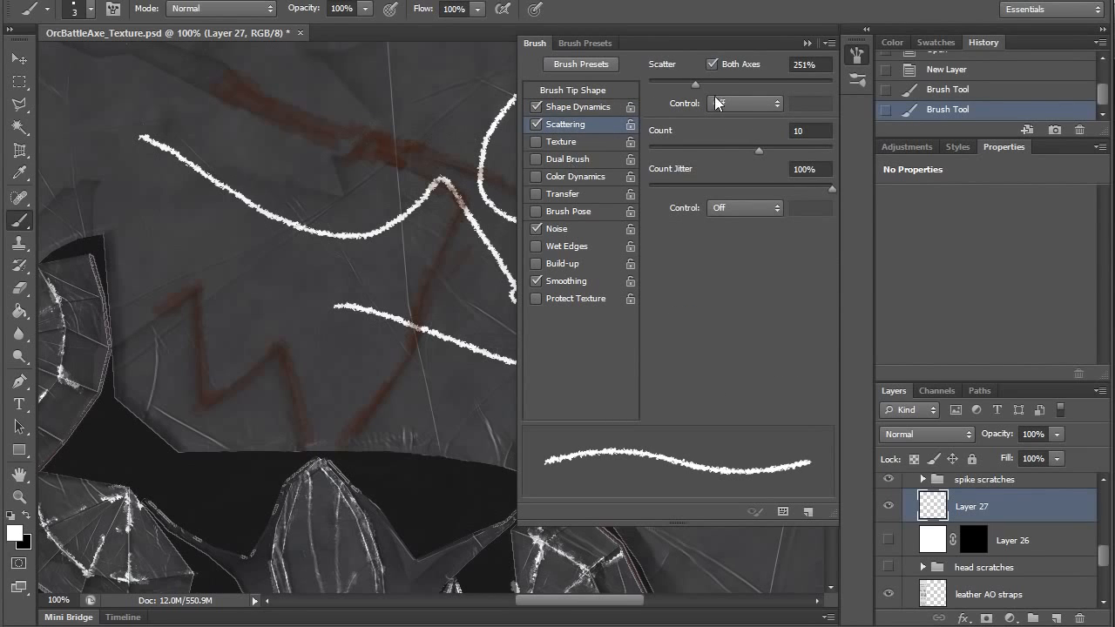
{"action": "left_click_drag", "start_coordinate": [695, 83], "coordinate": [705, 83]}
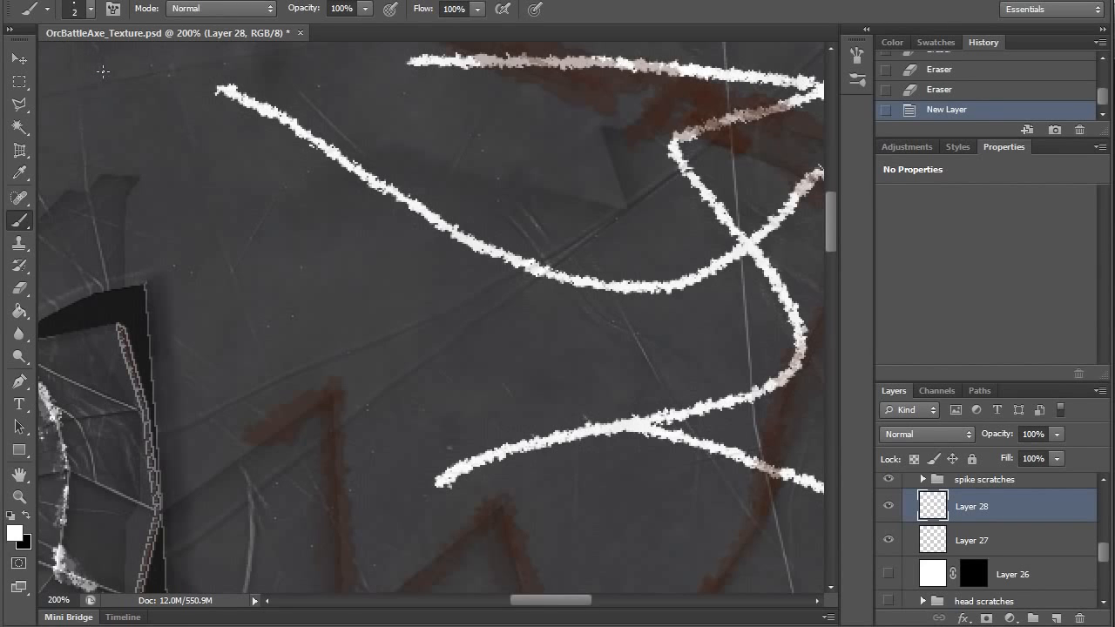
{"action": "mouse_move", "coordinate": [320, 41]}
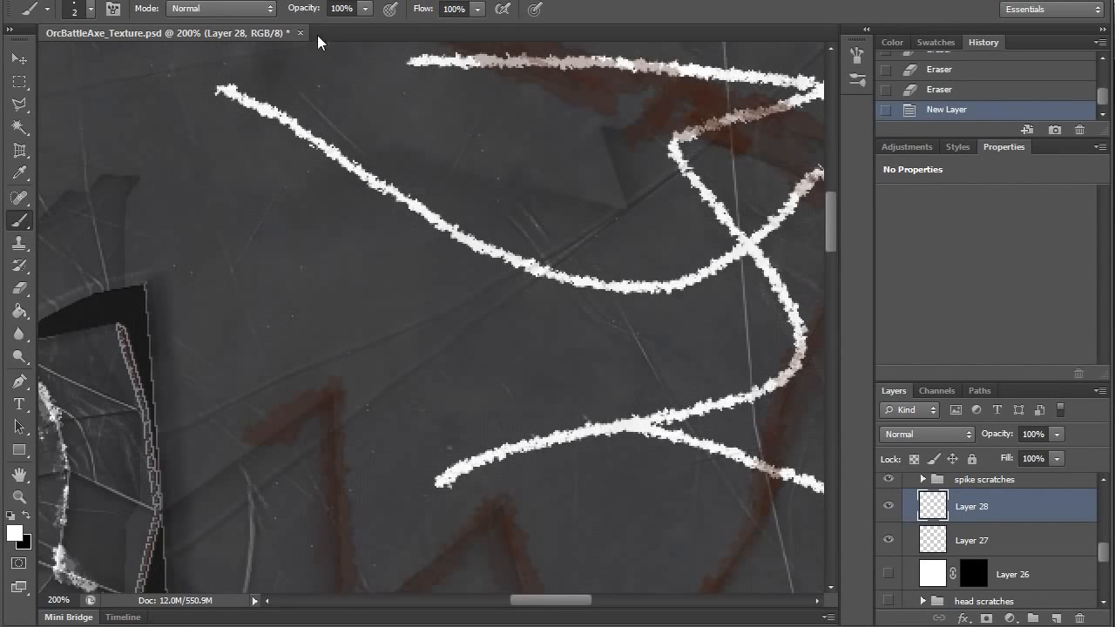
{"action": "mouse_move", "coordinate": [311, 8]}
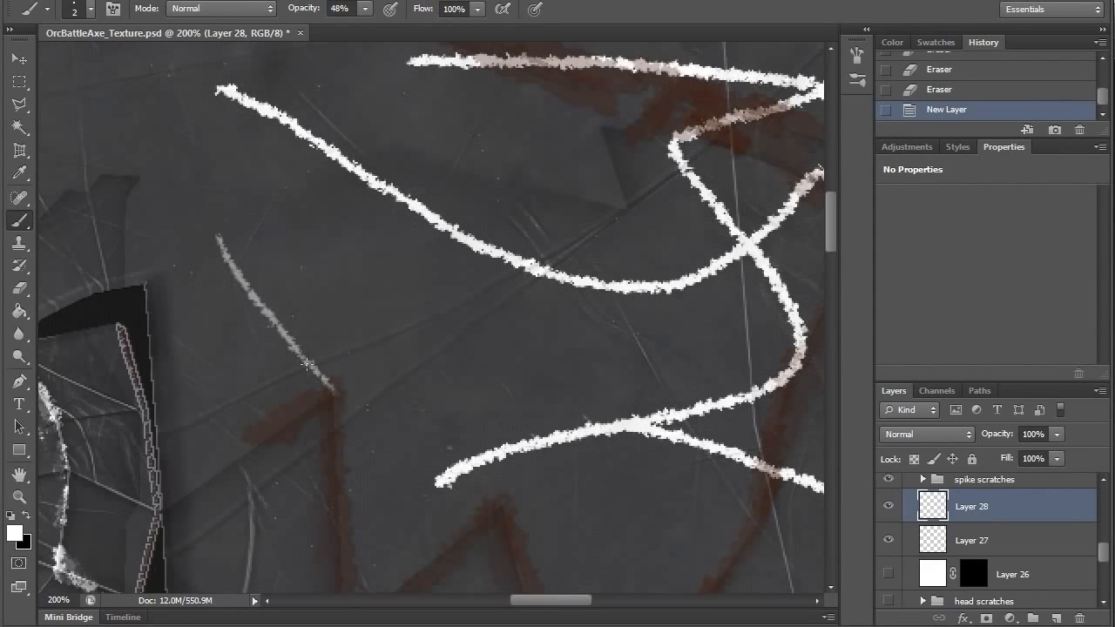
Paint a faint white scratch on Layer 28 with a 2 px brush at 48% opacity.
{"action": "left_click_drag", "start_coordinate": [244, 244], "coordinate": [375, 410]}
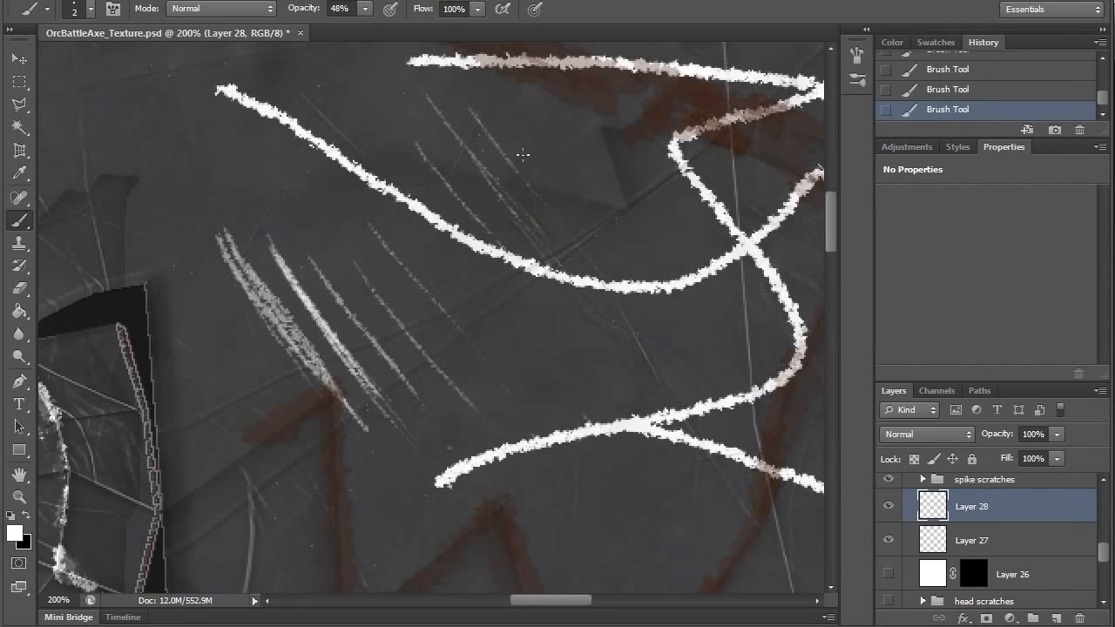
{"action": "mouse_move", "coordinate": [634, 179]}
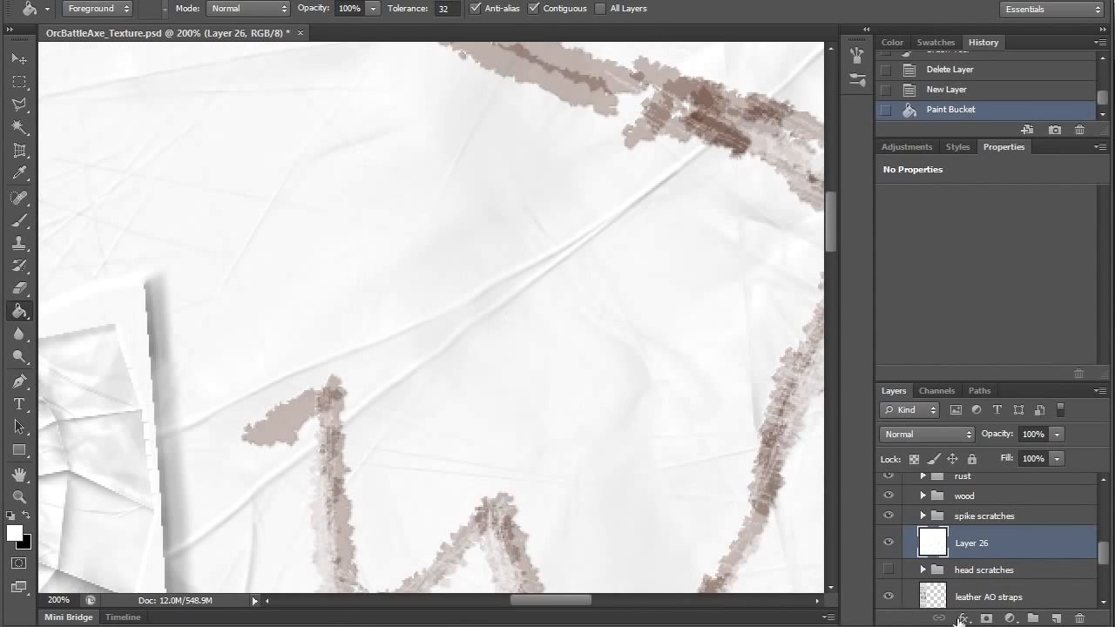
Add a black mask to white Layer 26 and test scratch strokes on it and a new layer.
{"action": "left_click", "coordinate": [939, 618]}
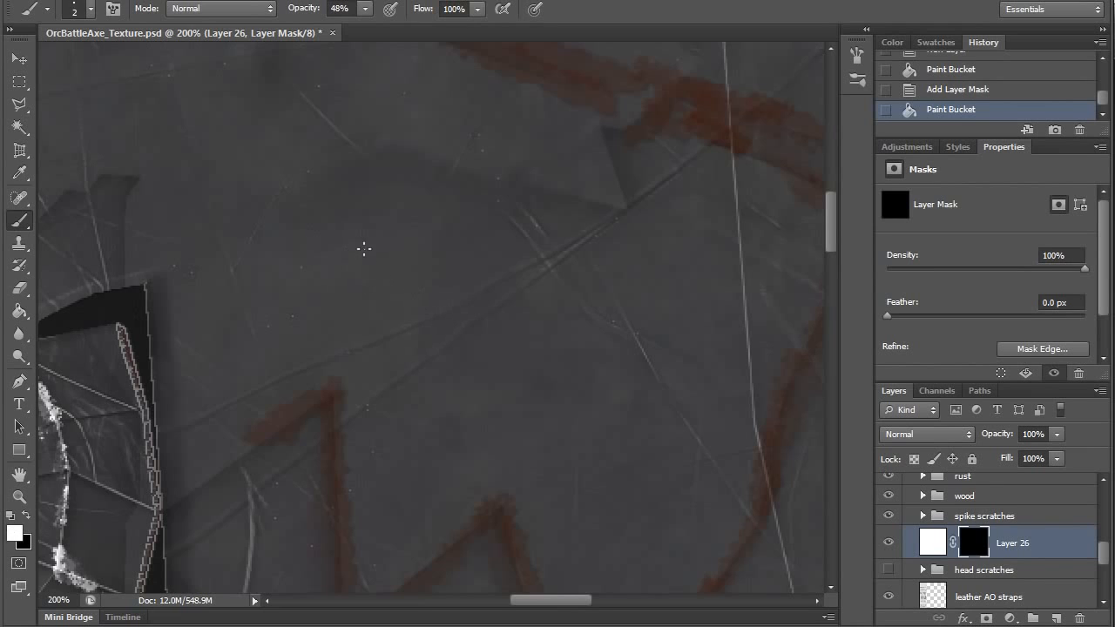
{"action": "left_click_drag", "start_coordinate": [322, 226], "coordinate": [531, 409]}
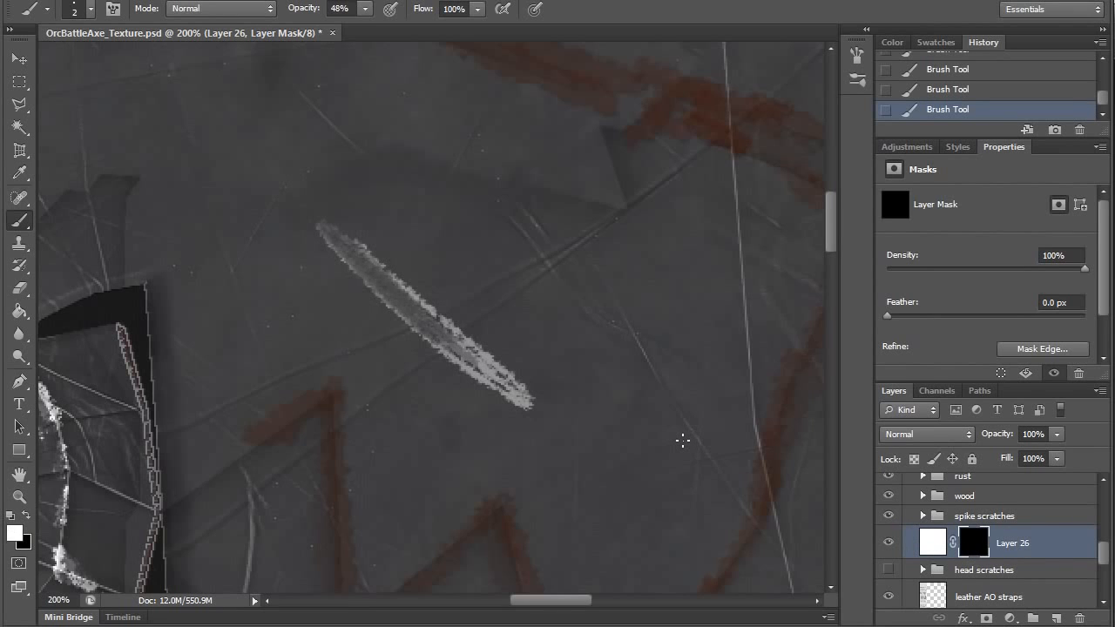
{"action": "mouse_move", "coordinate": [1019, 598]}
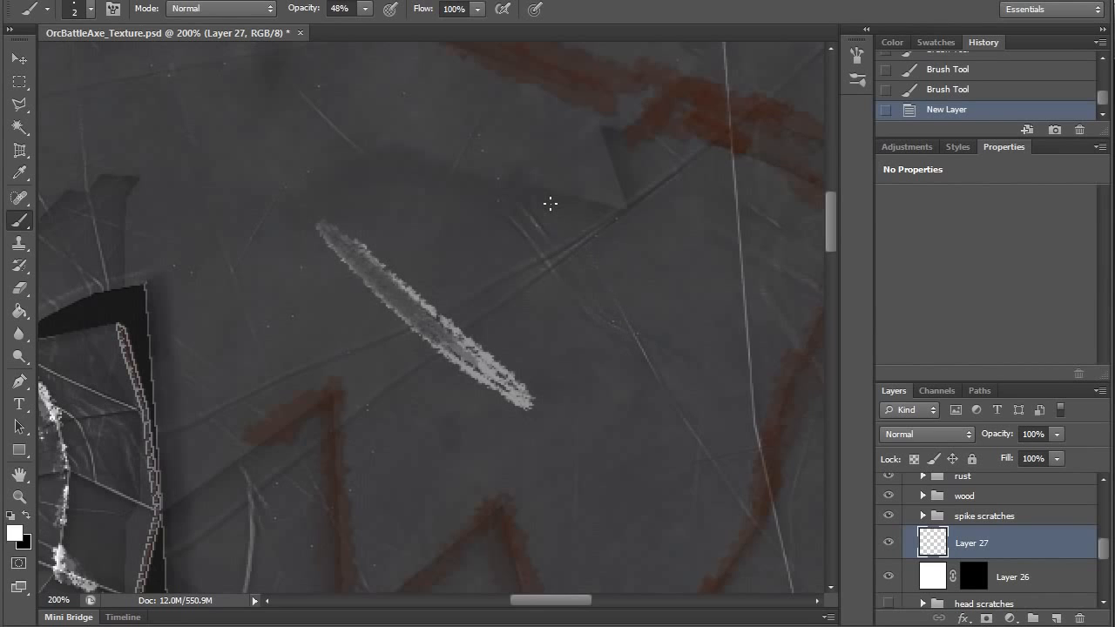
{"action": "left_click_drag", "start_coordinate": [523, 210], "coordinate": [636, 362]}
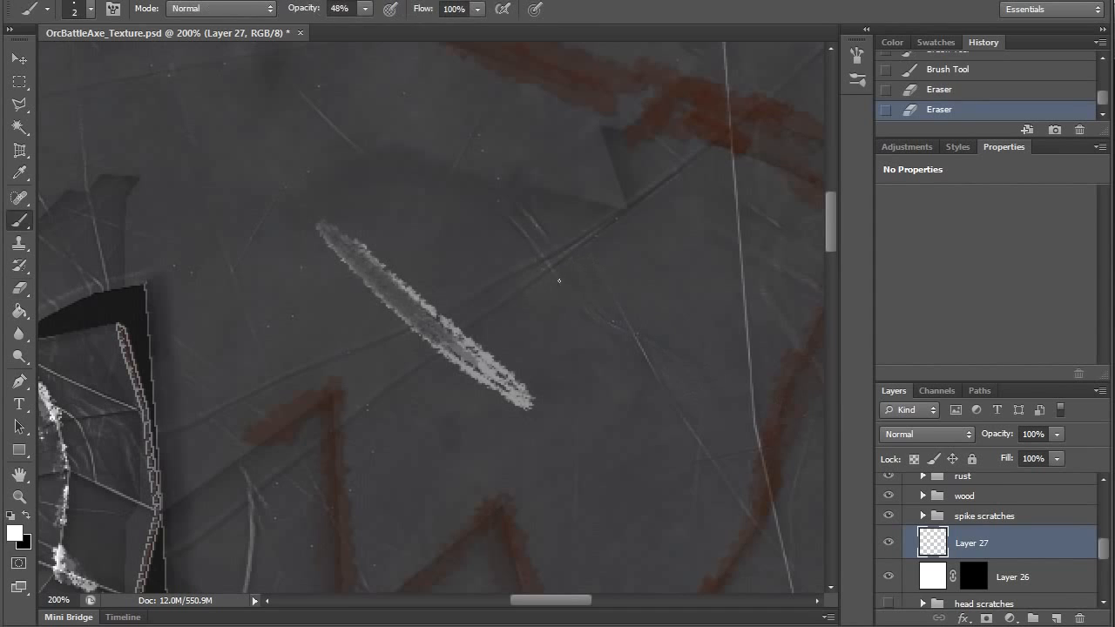
{"action": "left_click_drag", "start_coordinate": [483, 181], "coordinate": [697, 378]}
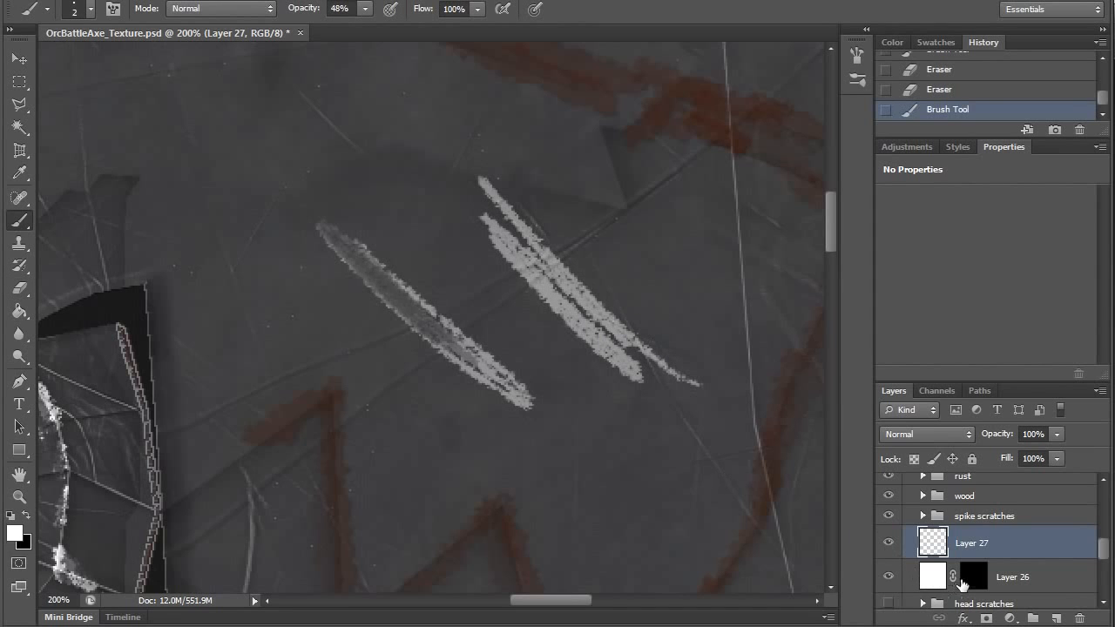
{"action": "left_click", "coordinate": [972, 576]}
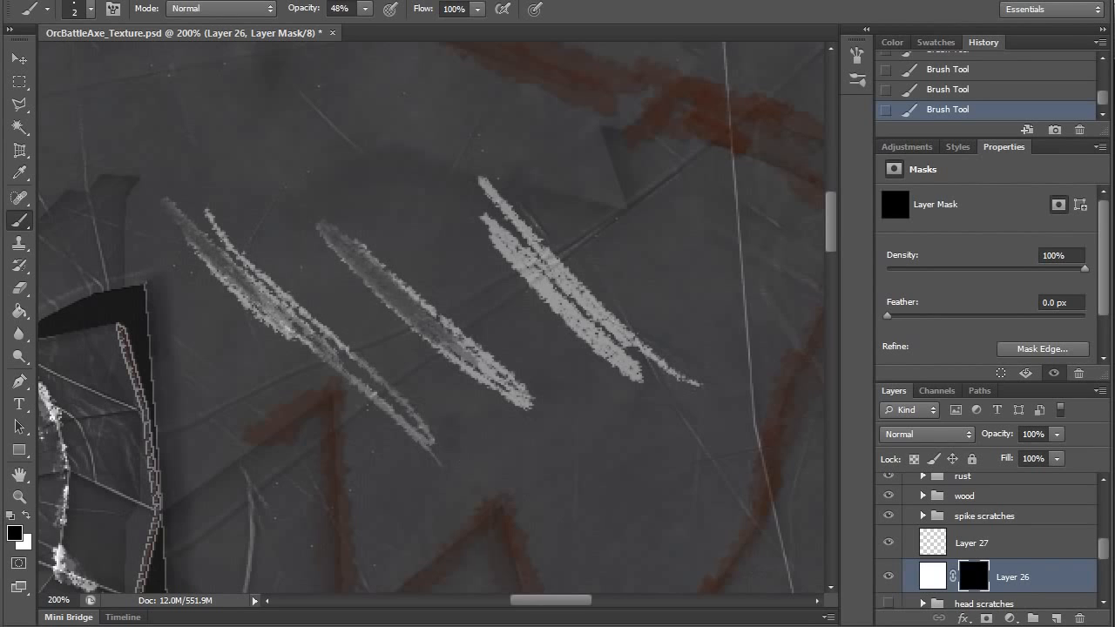
{"action": "mouse_move", "coordinate": [1004, 546]}
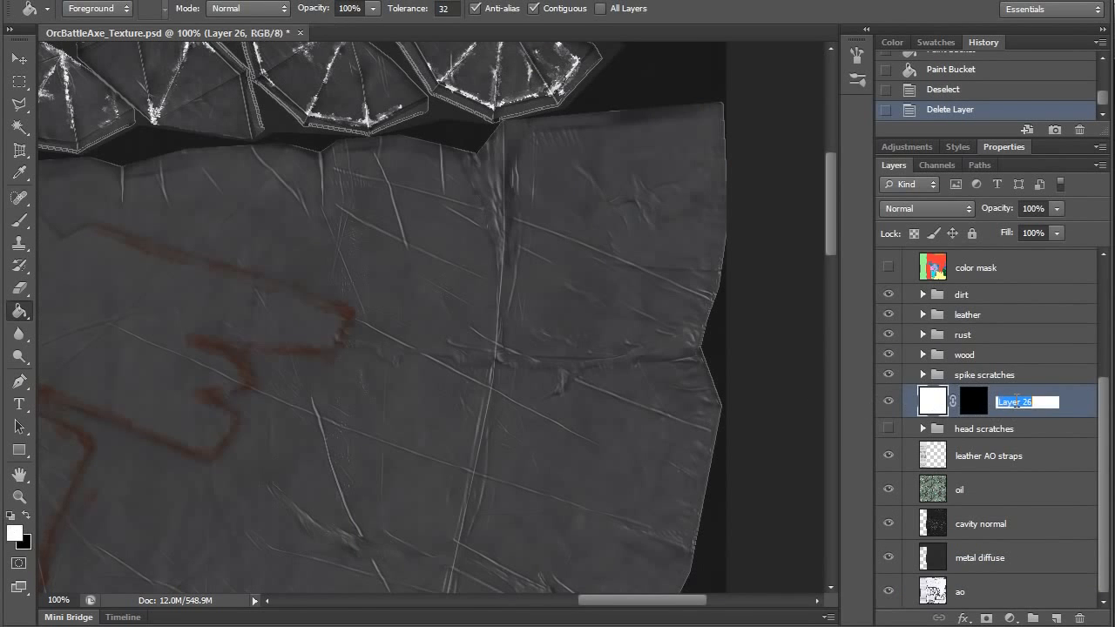
Rename Layer 26 to 'scratches' and pan to another part of the axe head.
{"action": "type", "text": "scratches"}
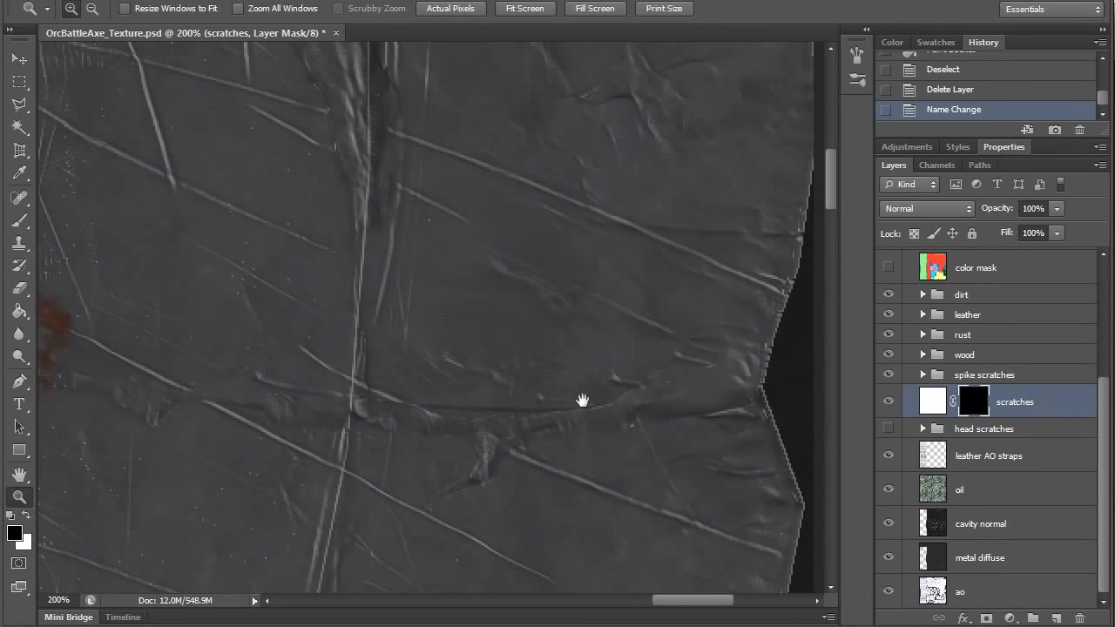
{"action": "left_click_drag", "start_coordinate": [582, 401], "coordinate": [638, 410]}
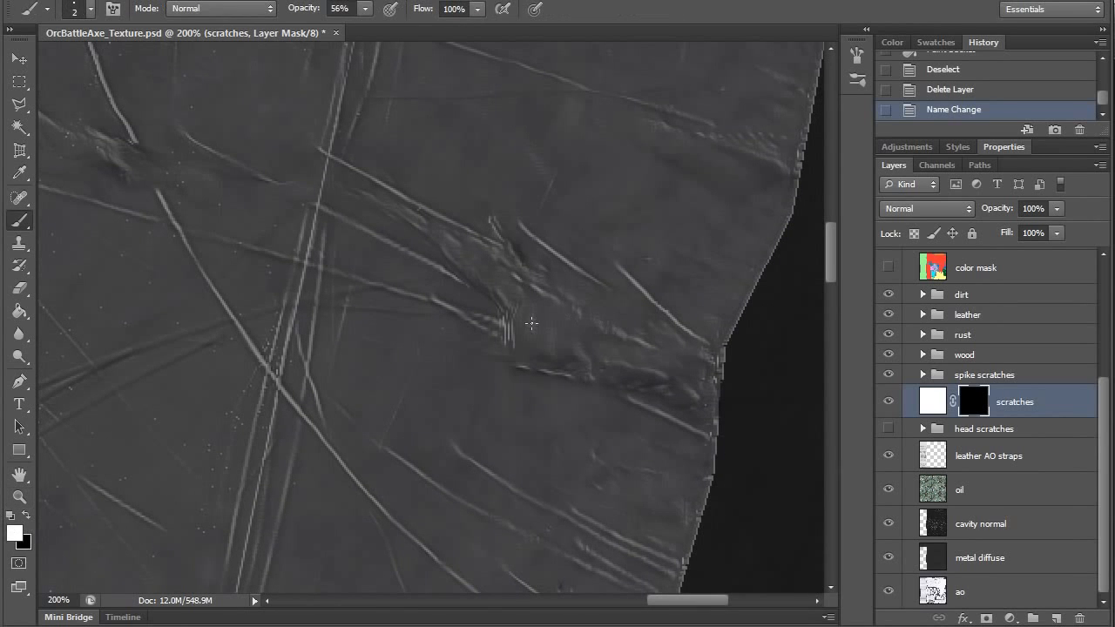
Paint faint scratches and chipped white wear along the blade edge through the mask.
{"action": "left_click_drag", "start_coordinate": [523, 296], "coordinate": [732, 399]}
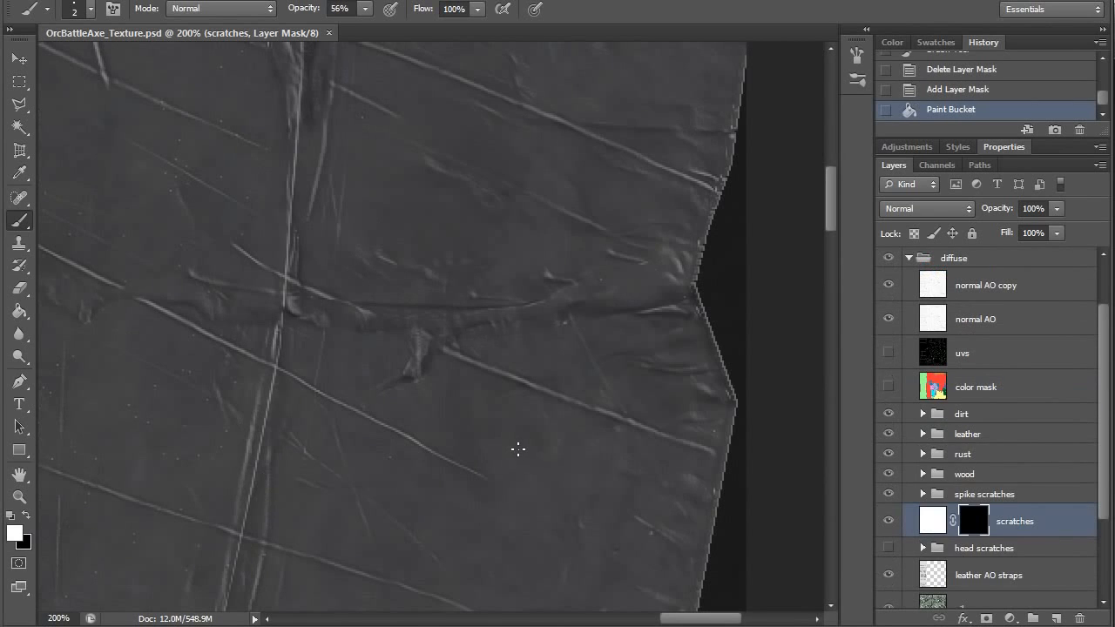
{"action": "left_click_drag", "start_coordinate": [371, 426], "coordinate": [562, 460]}
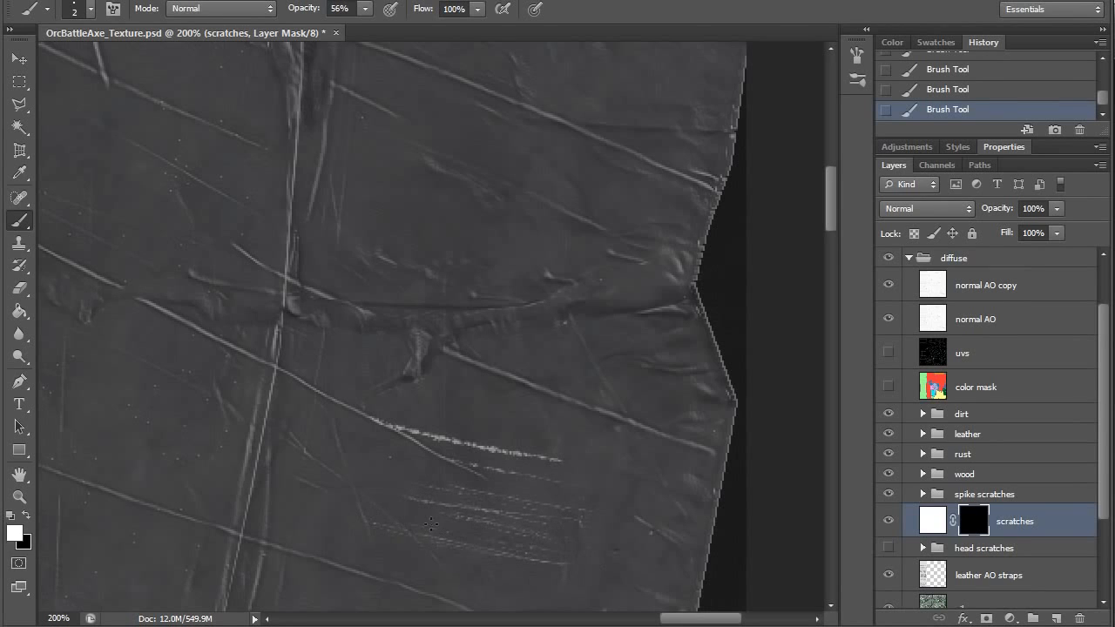
{"action": "left_click_drag", "start_coordinate": [431, 525], "coordinate": [527, 525]}
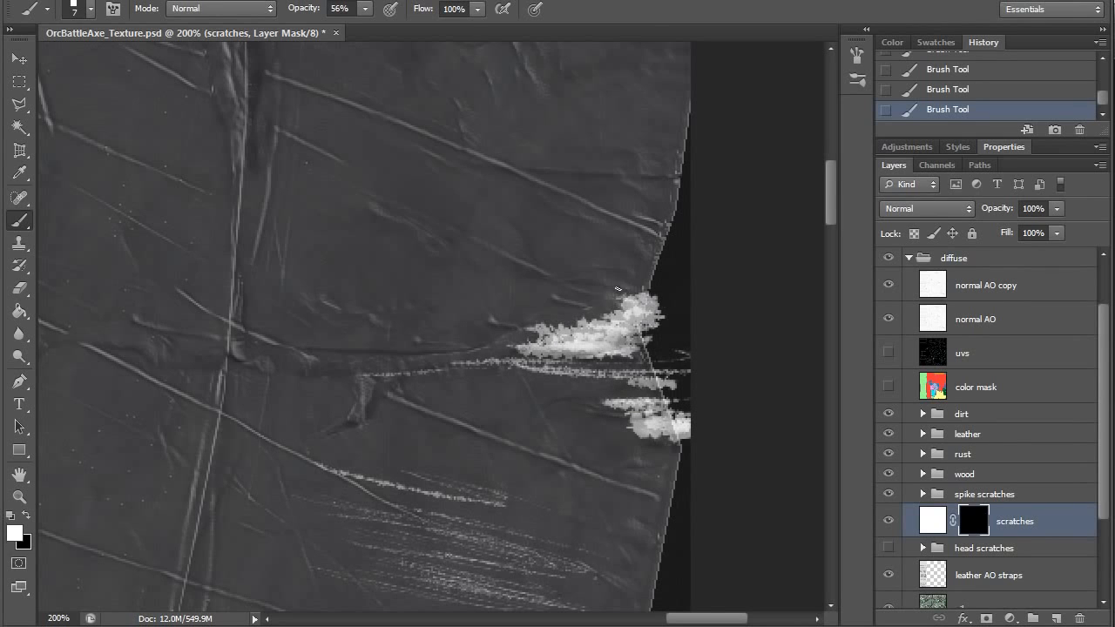
{"action": "left_click_drag", "start_coordinate": [618, 288], "coordinate": [583, 373]}
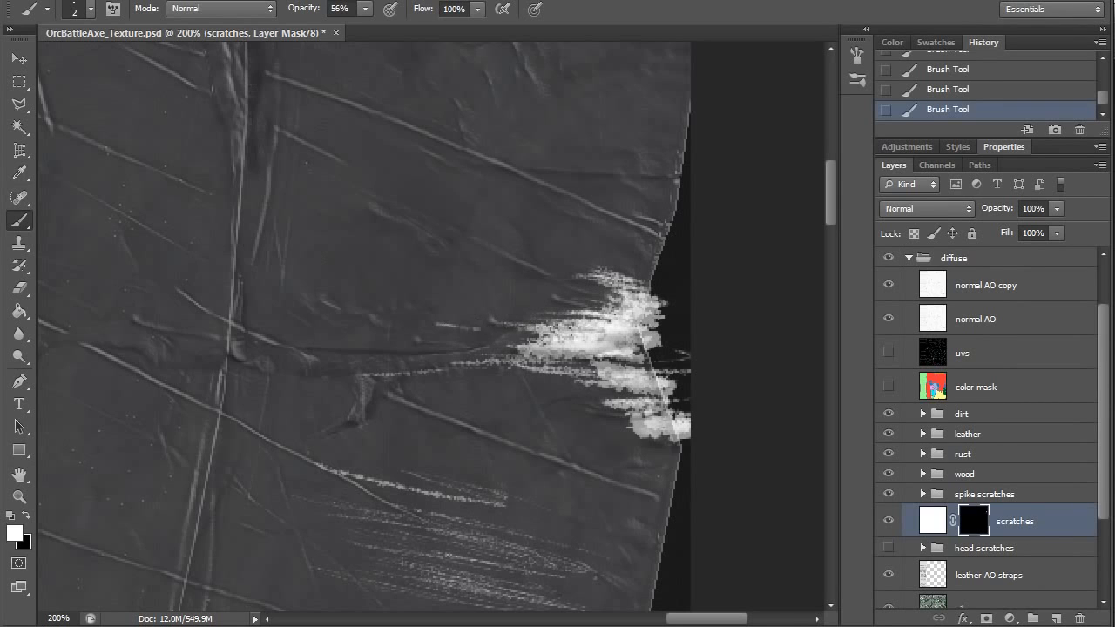
Add more white scratch strokes across the middle of the blade.
{"action": "left_click", "coordinate": [554, 361]}
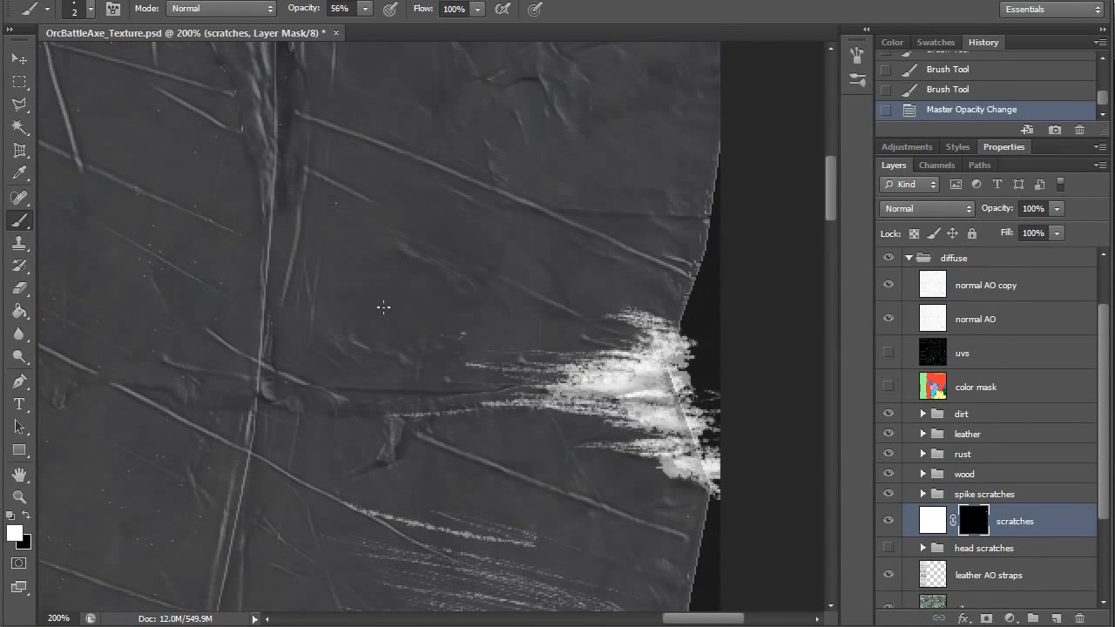
{"action": "left_click_drag", "start_coordinate": [366, 222], "coordinate": [540, 305]}
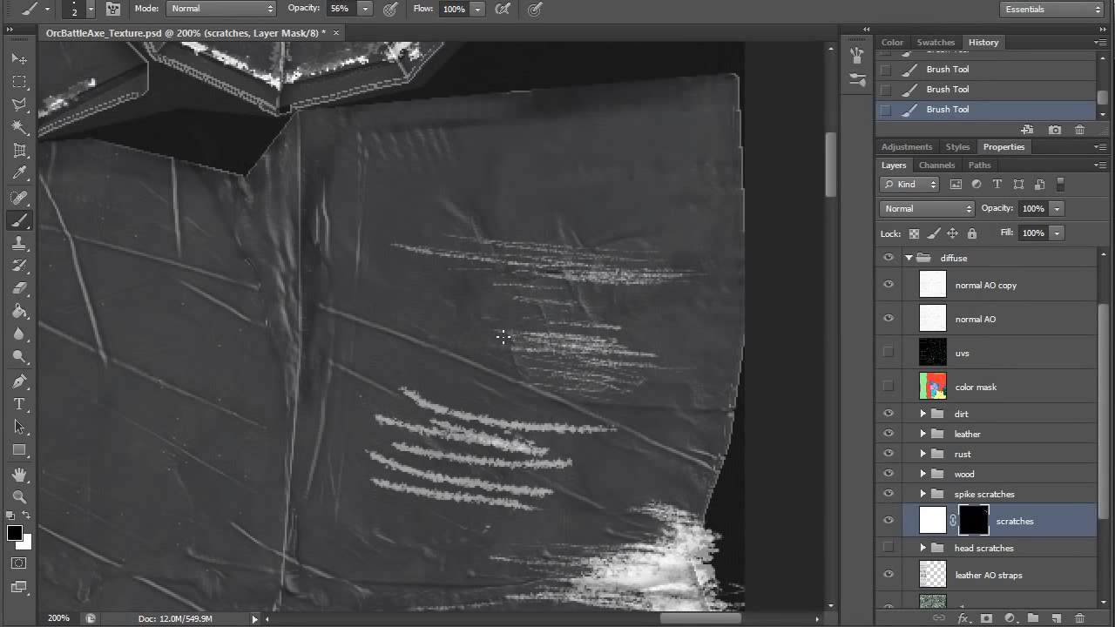
{"action": "left_click_drag", "start_coordinate": [497, 338], "coordinate": [588, 339]}
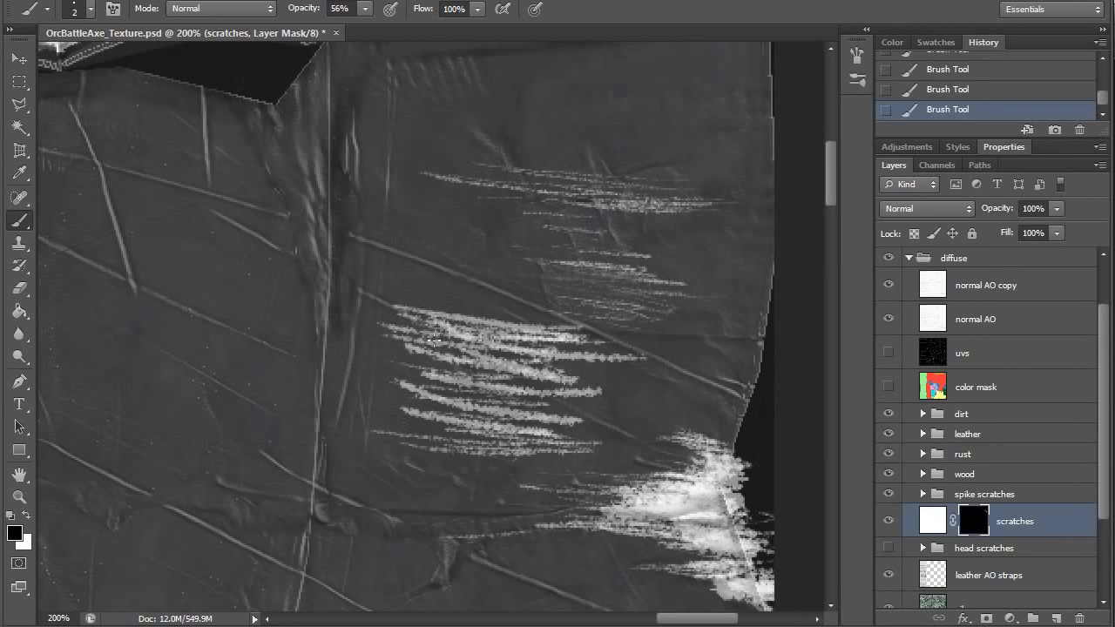
Paint black at 84% opacity over the mid-blade scratches to thin and fade them.
{"action": "left_click", "coordinate": [340, 8]}
{"action": "type", "text": "84"}
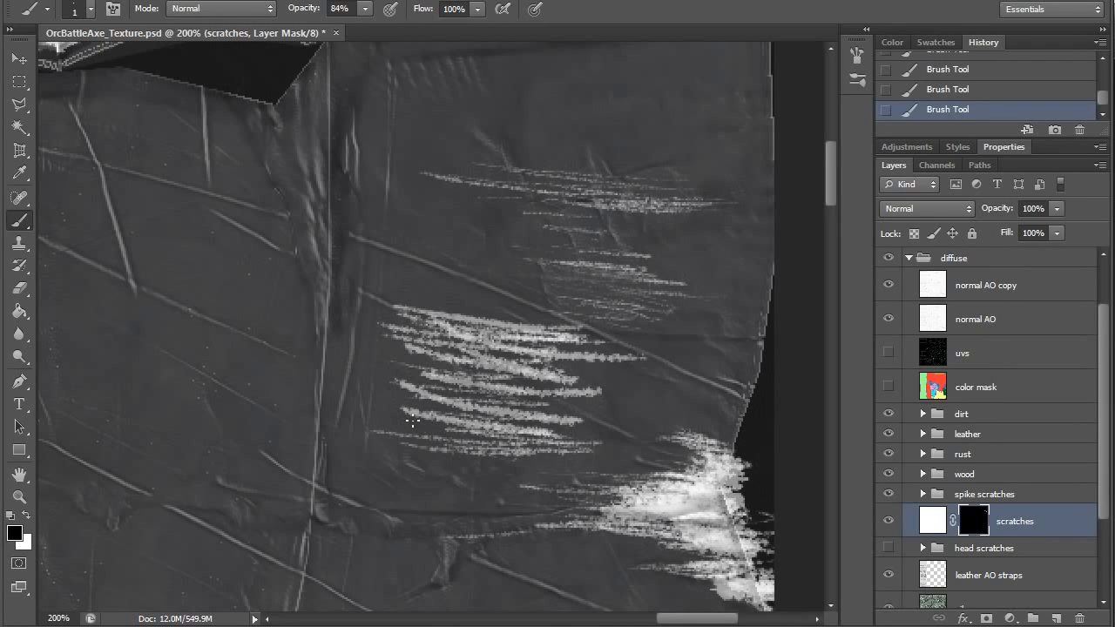
{"action": "left_click_drag", "start_coordinate": [414, 423], "coordinate": [381, 398]}
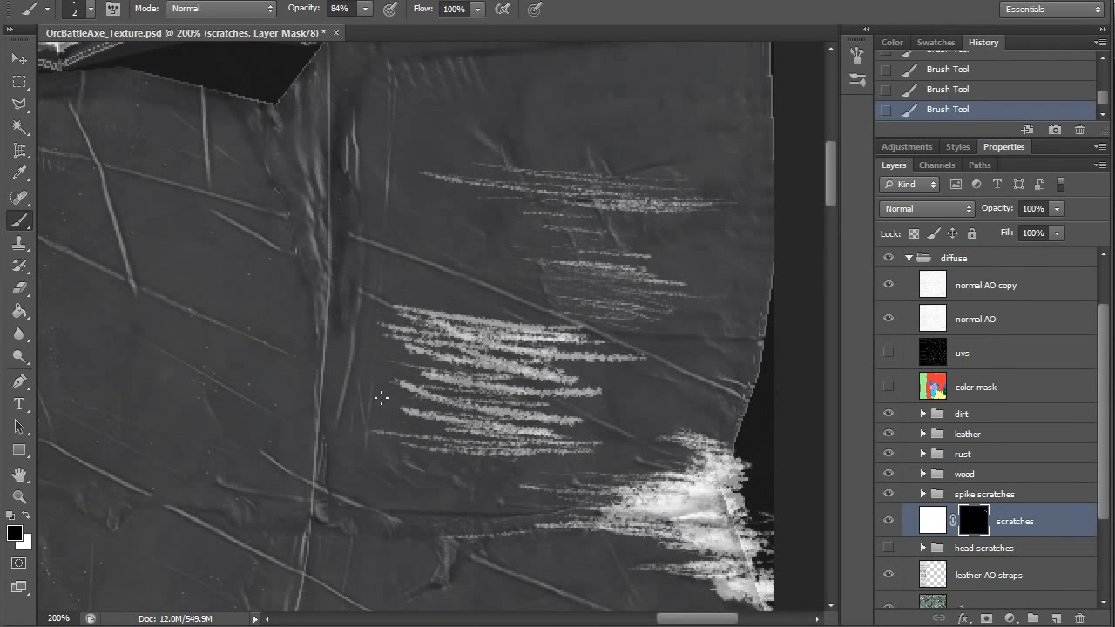
{"action": "left_click_drag", "start_coordinate": [381, 399], "coordinate": [475, 351]}
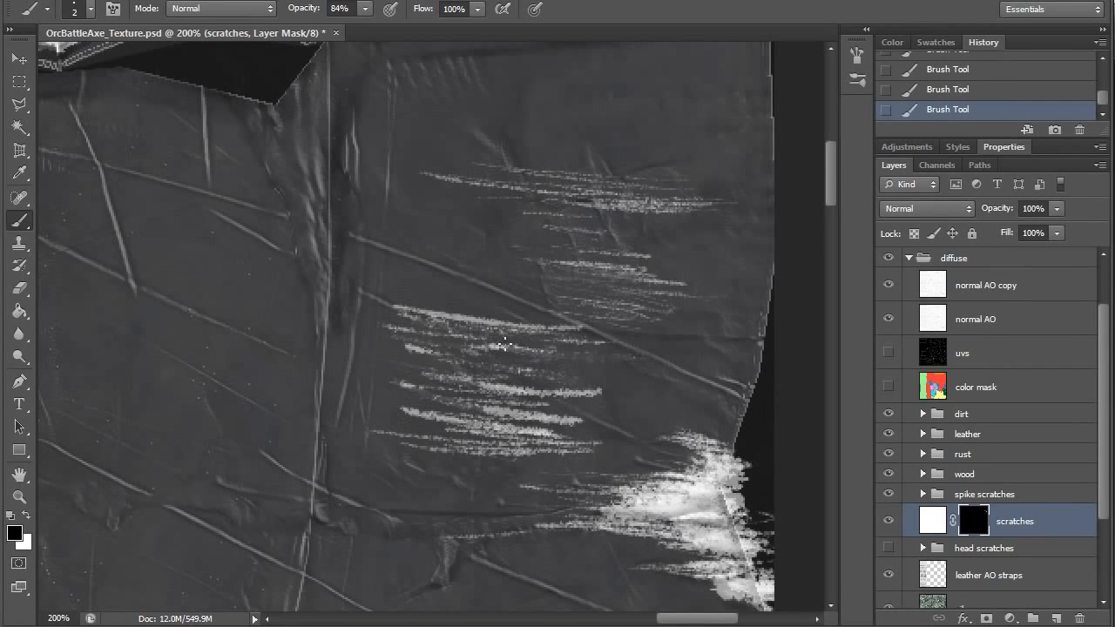
{"action": "left_click_drag", "start_coordinate": [504, 343], "coordinate": [538, 453]}
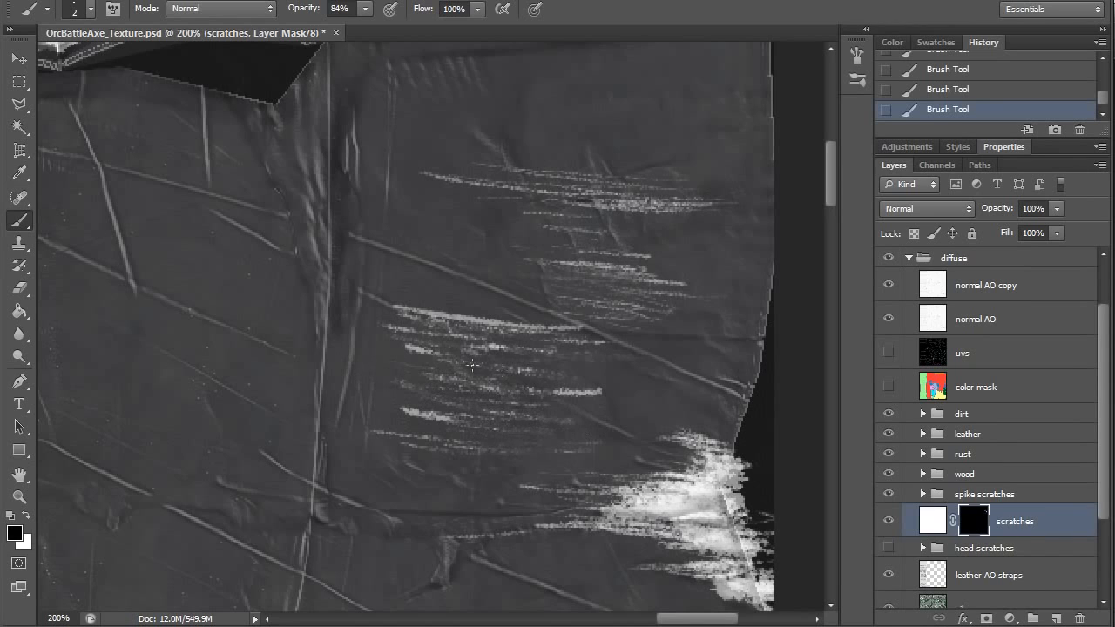
{"action": "left_click_drag", "start_coordinate": [470, 366], "coordinate": [444, 309]}
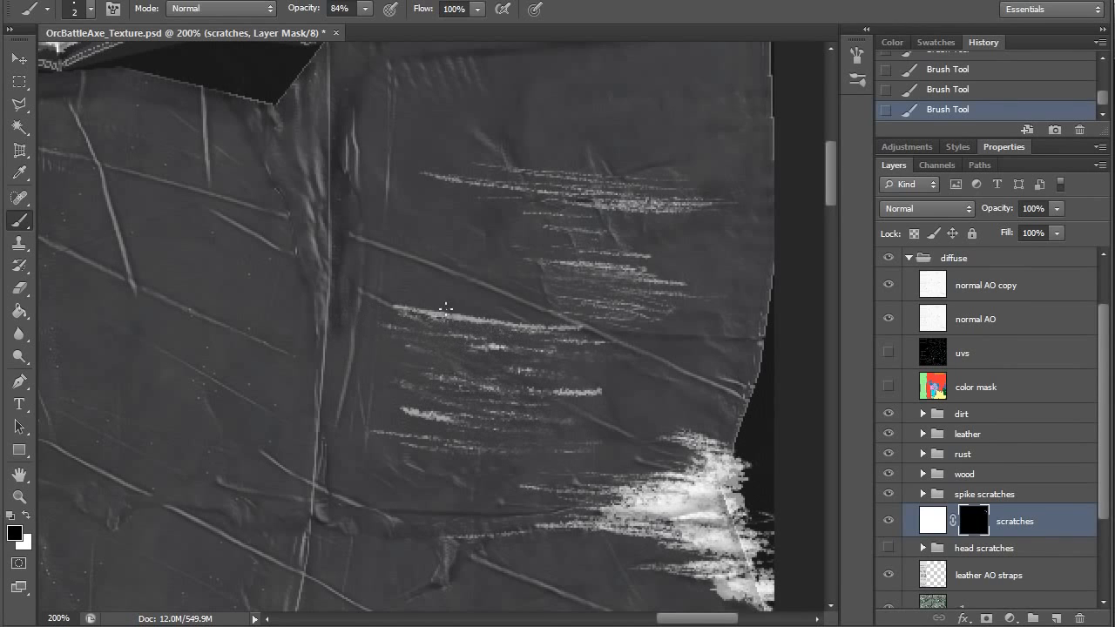
{"action": "left_click_drag", "start_coordinate": [445, 309], "coordinate": [581, 402]}
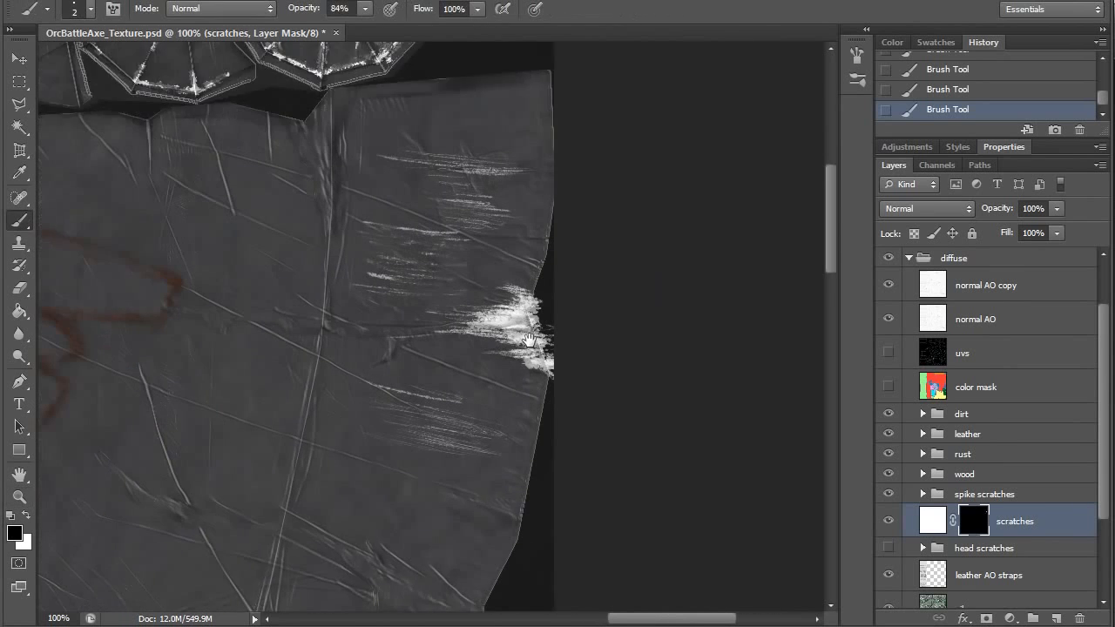
Zoom out and paint white scratches at 63% inward from the blade edge near the rivet.
{"action": "left_click", "coordinate": [529, 339]}
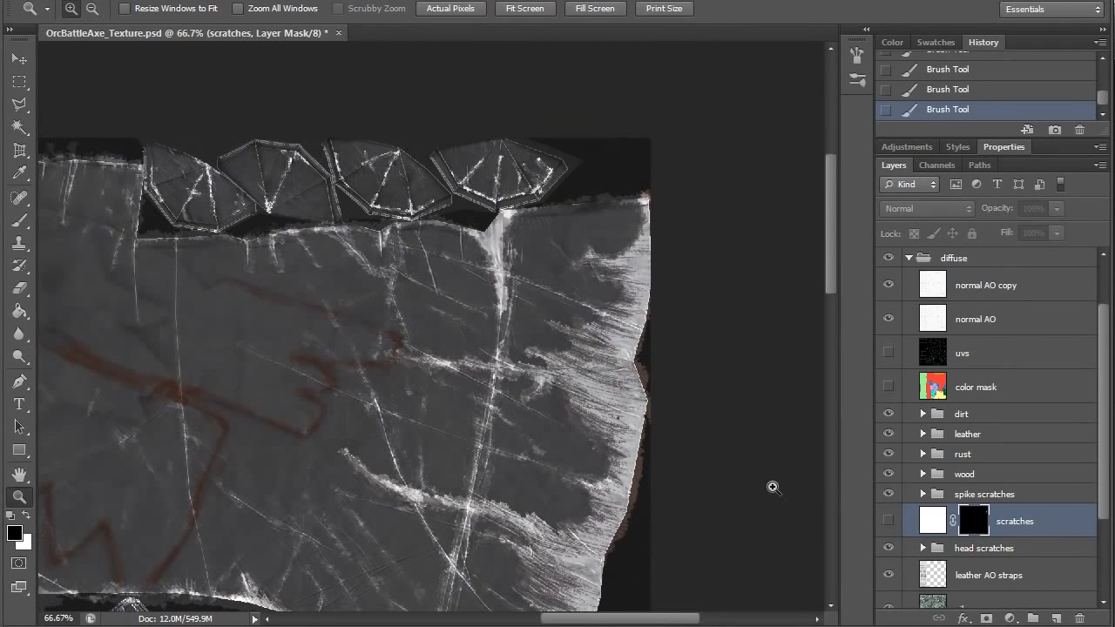
{"action": "mouse_move", "coordinate": [689, 335]}
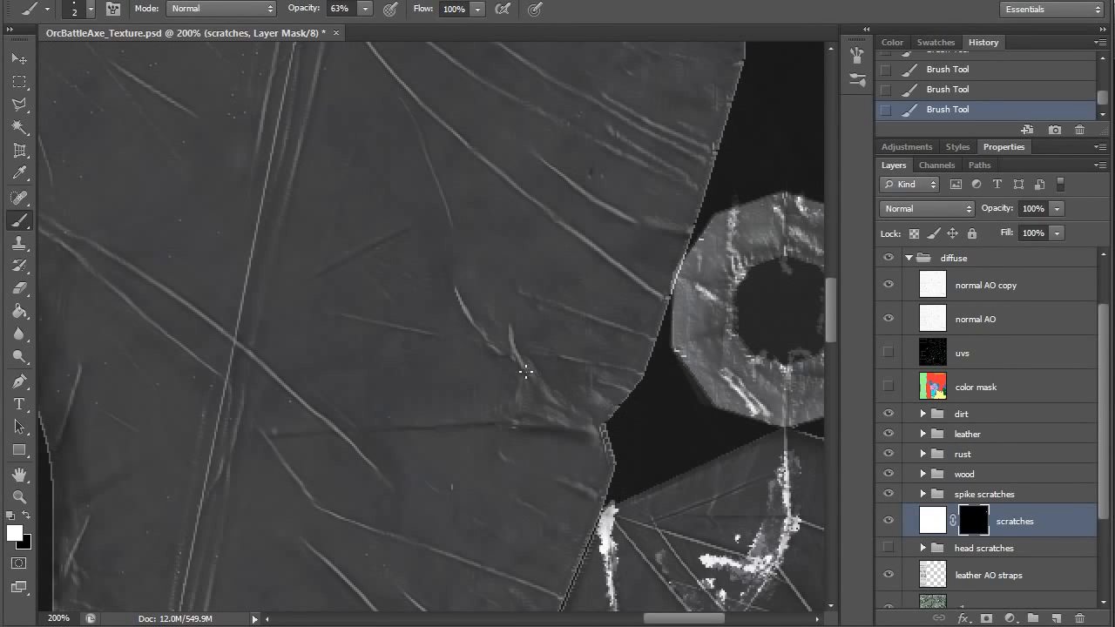
{"action": "mouse_move", "coordinate": [549, 447]}
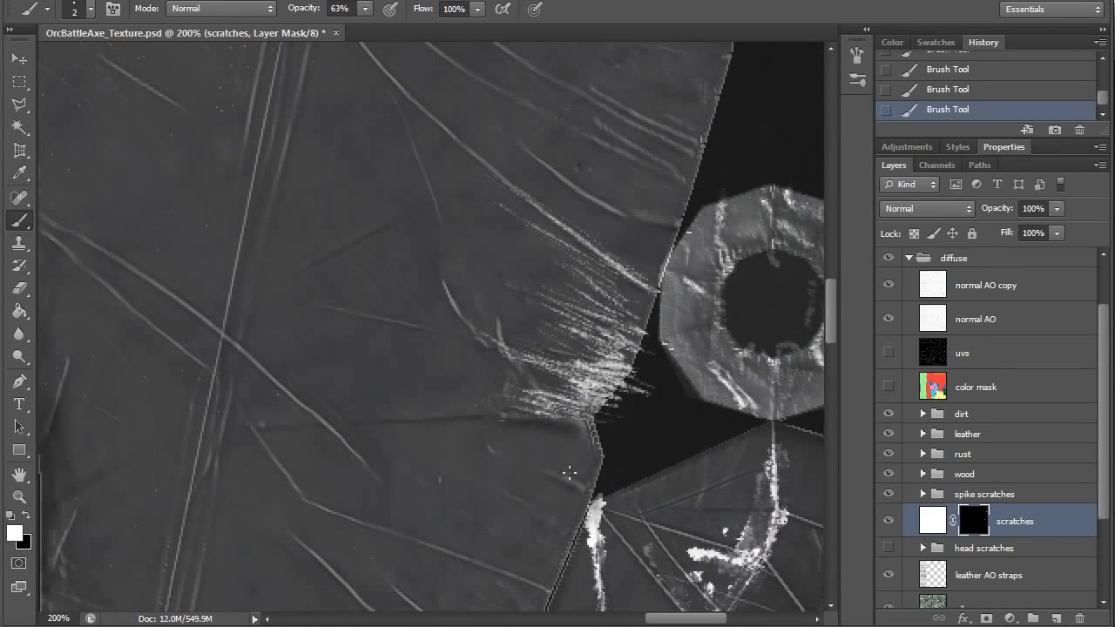
{"action": "left_click_drag", "start_coordinate": [566, 470], "coordinate": [510, 388]}
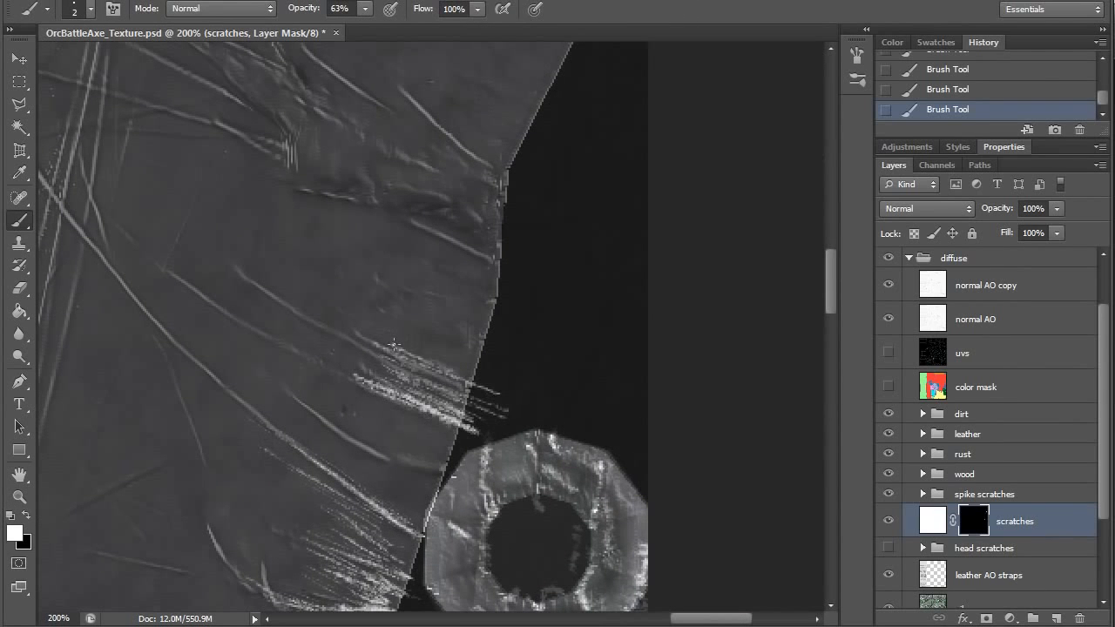
{"action": "left_click_drag", "start_coordinate": [392, 349], "coordinate": [488, 331]}
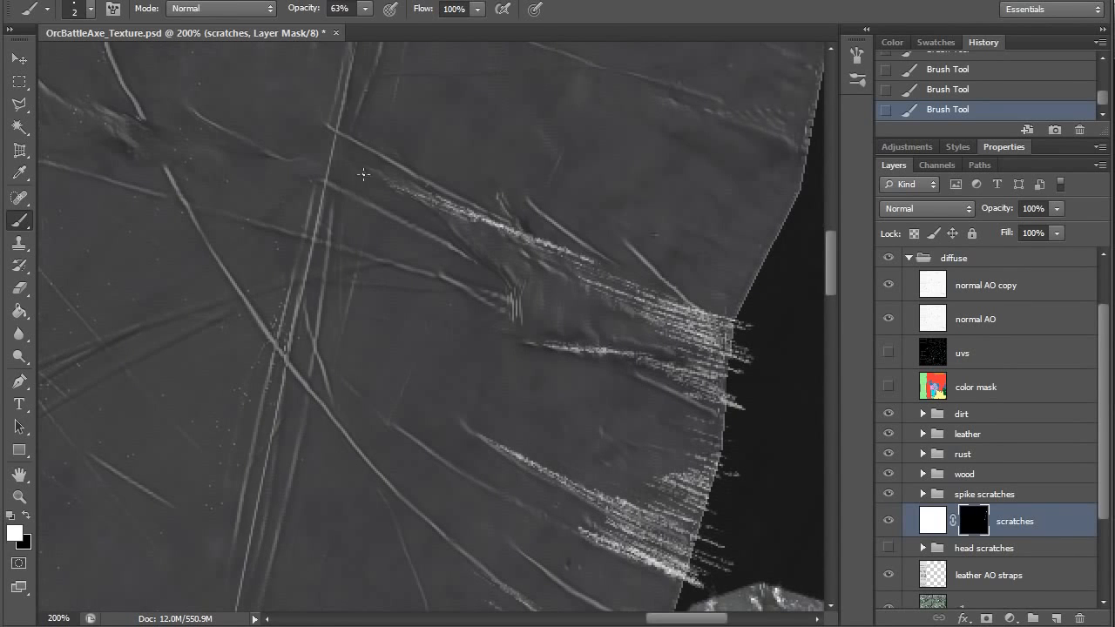
{"action": "left_click_drag", "start_coordinate": [362, 174], "coordinate": [689, 318]}
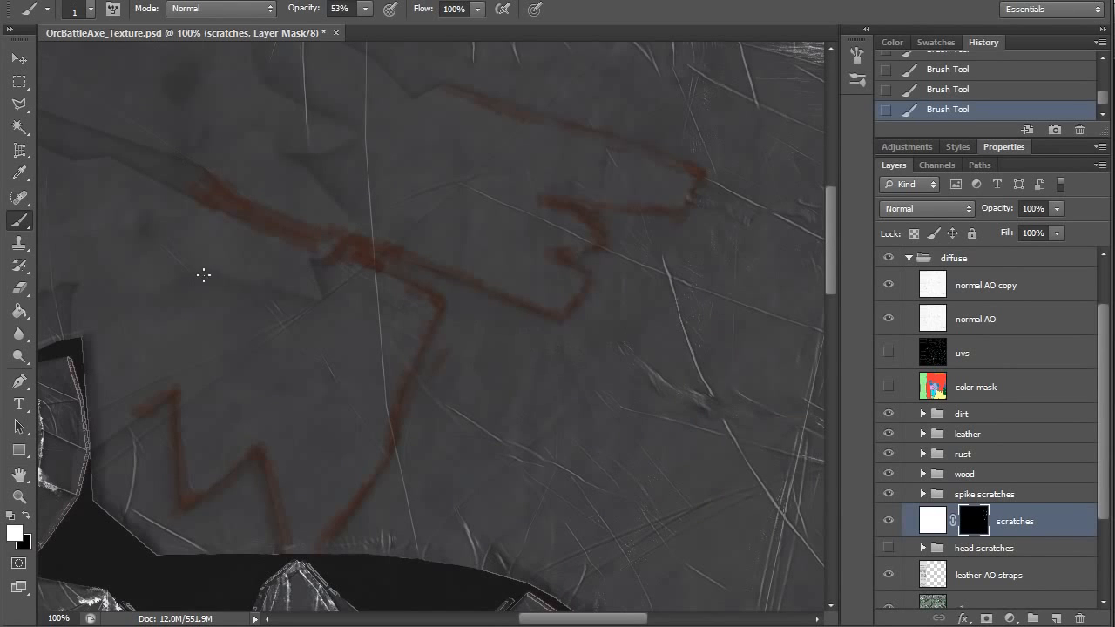
{"action": "mouse_move", "coordinate": [619, 408]}
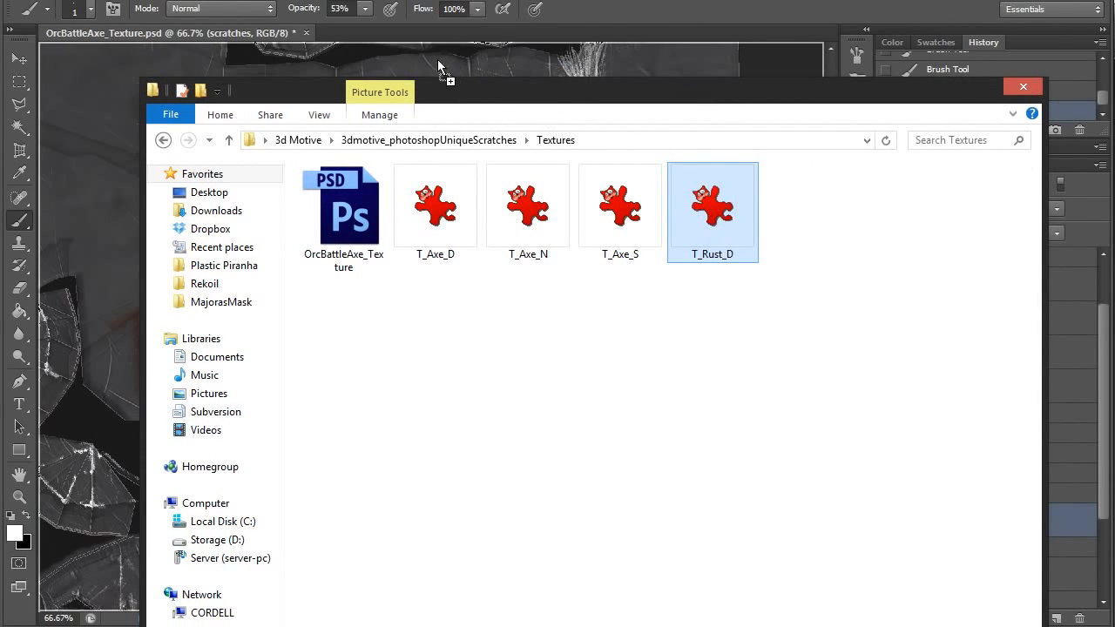
Open the T_Rust_D texture from the Textures folder into the axe document.
{"action": "double_click", "coordinate": [713, 205]}
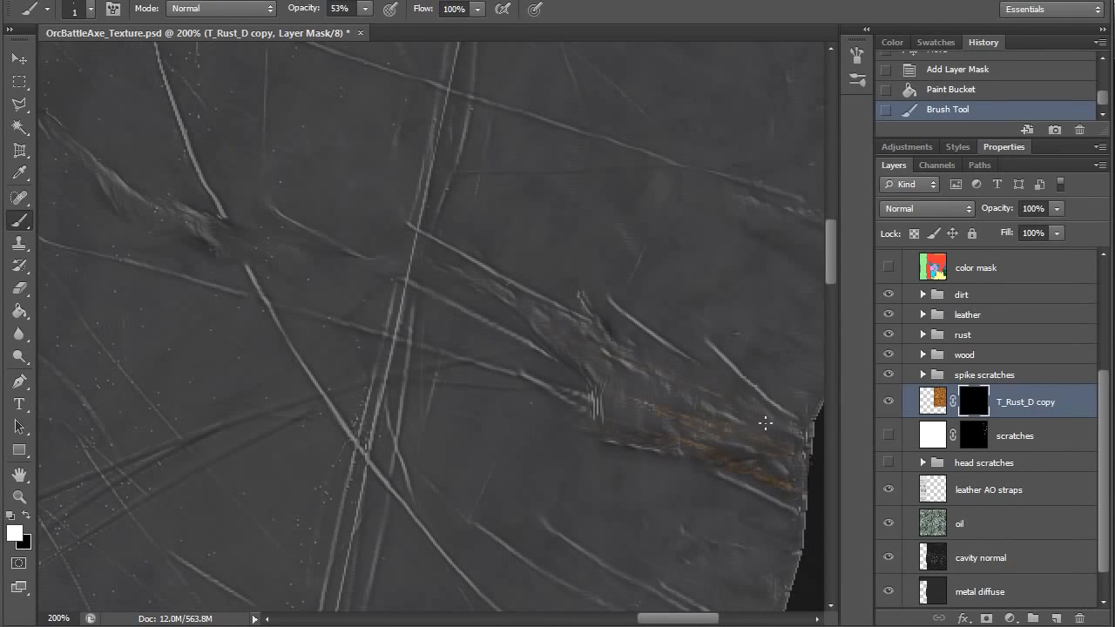
Paint rust along the blade scratches on the T_Rust_D copy mask, then view subwaysigns.psd.
{"action": "left_click_drag", "start_coordinate": [766, 424], "coordinate": [553, 327]}
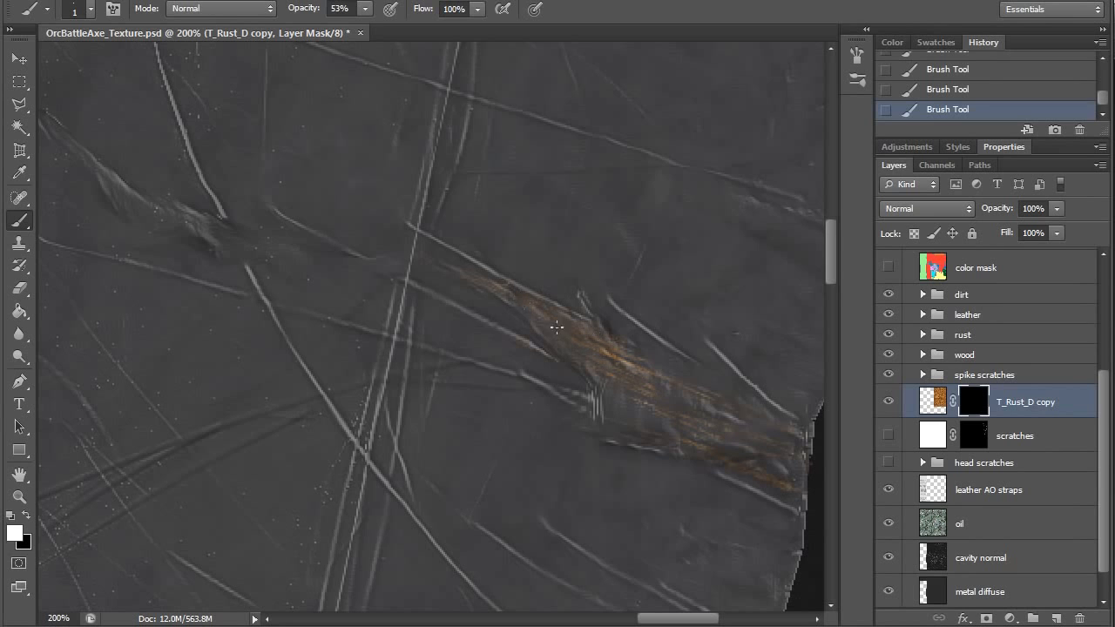
{"action": "left_click_drag", "start_coordinate": [556, 328], "coordinate": [810, 528]}
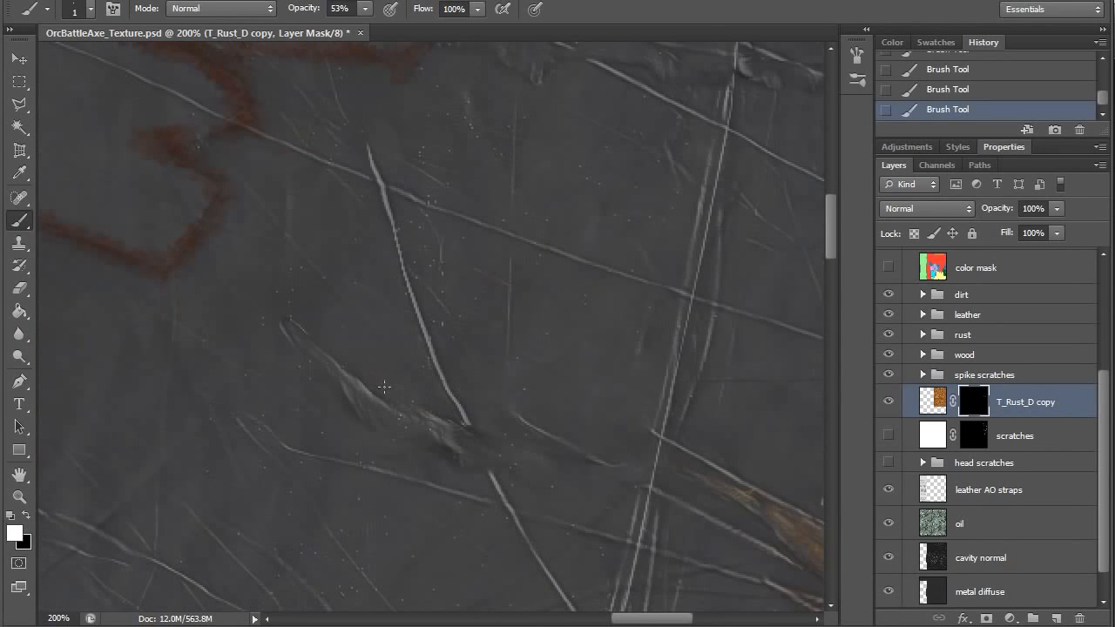
{"action": "left_click_drag", "start_coordinate": [401, 392], "coordinate": [405, 283]}
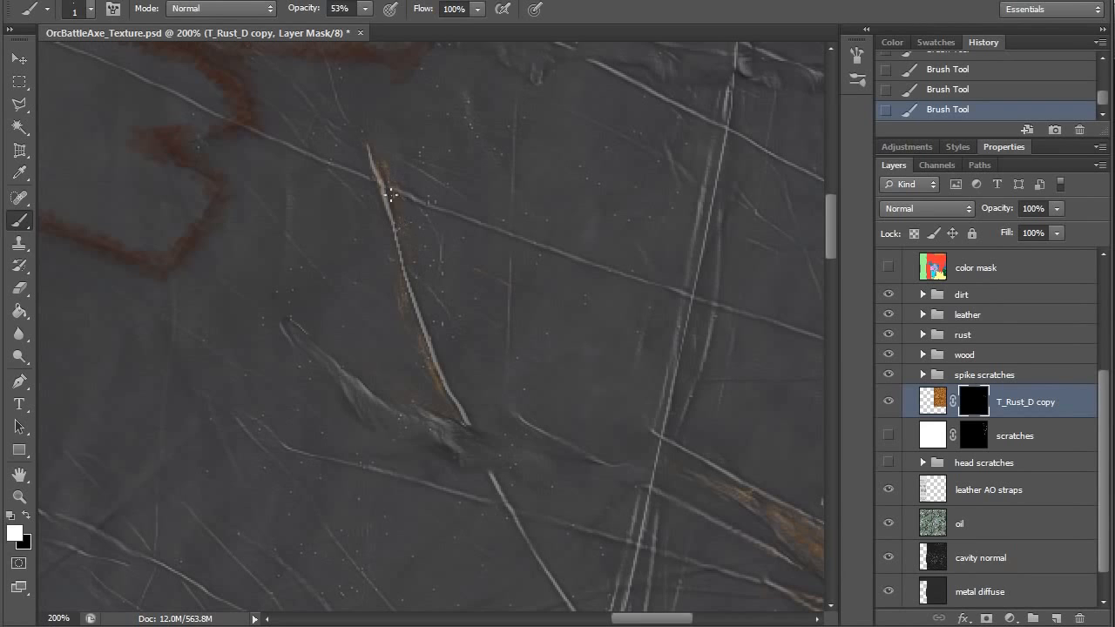
{"action": "left_click", "coordinate": [488, 32]}
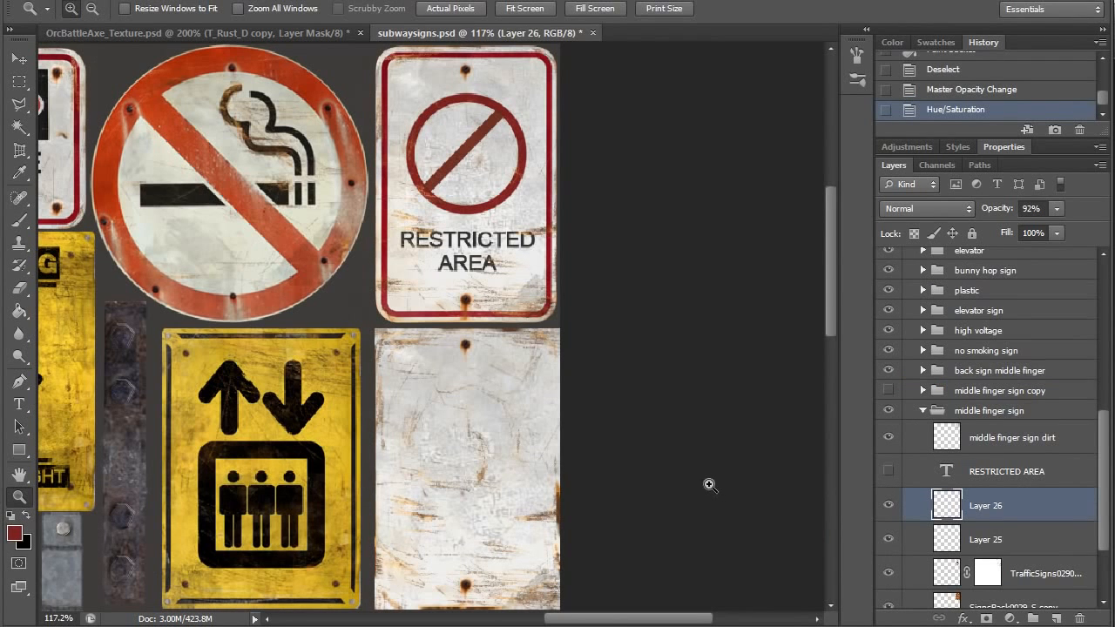
{"action": "mouse_move", "coordinate": [438, 286]}
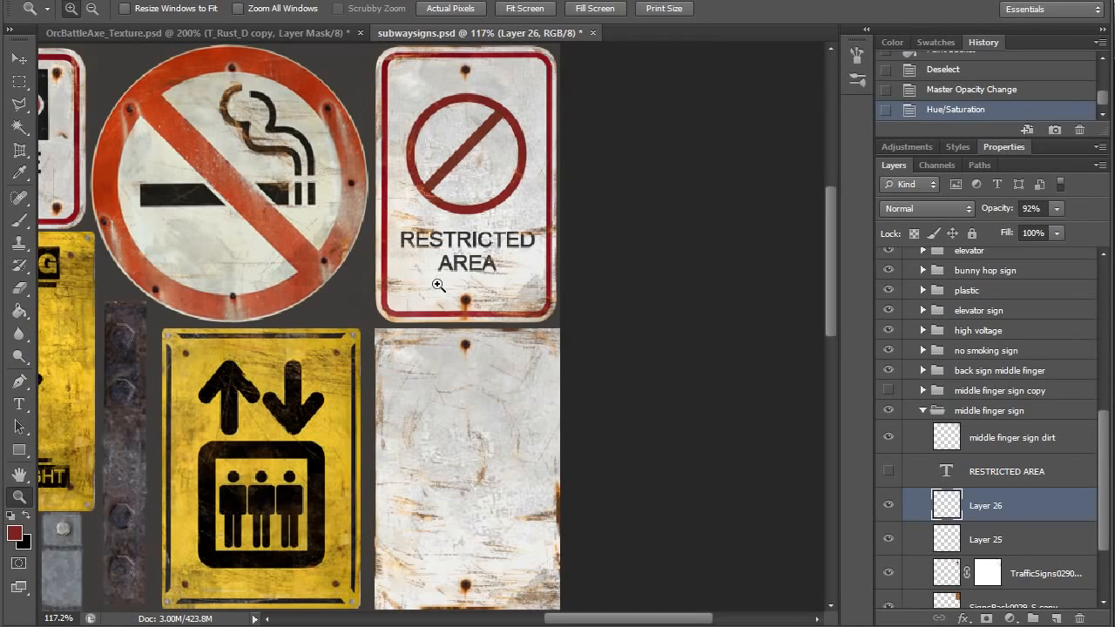
{"action": "mouse_move", "coordinate": [496, 248]}
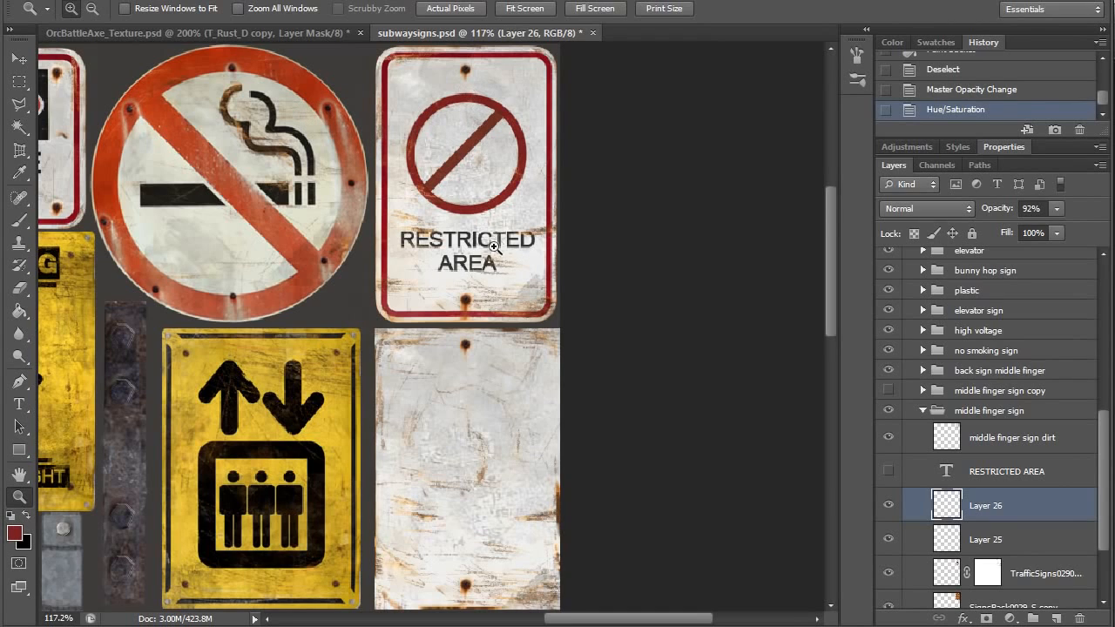
{"action": "mouse_move", "coordinate": [492, 158]}
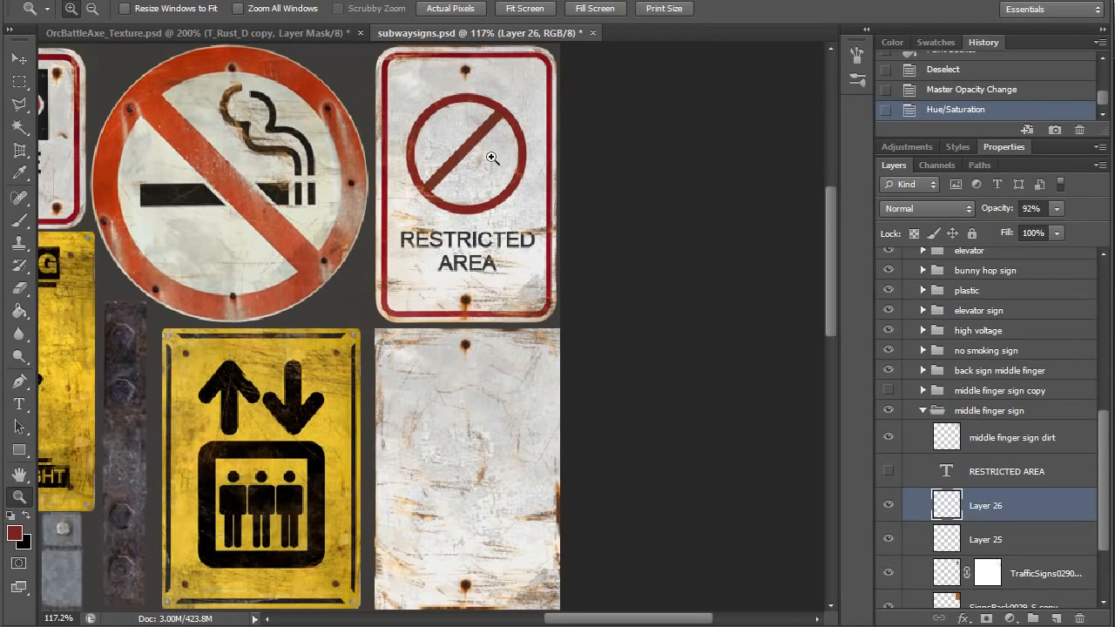
{"action": "mouse_move", "coordinate": [327, 382]}
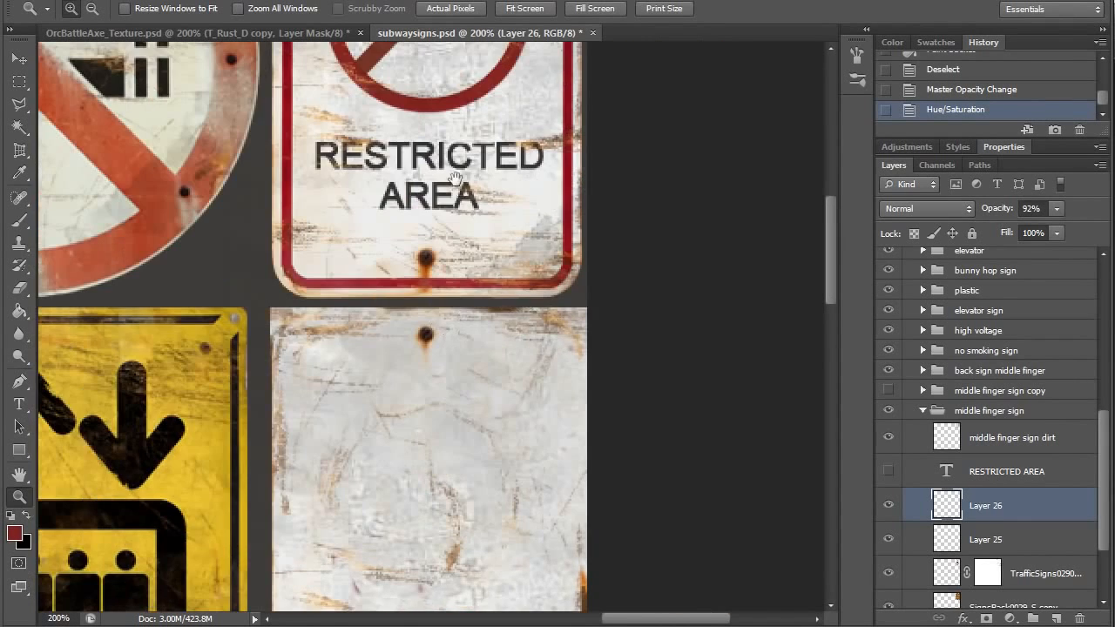
Switch back to the OrcBattleAxe_Texture.psd document.
{"action": "left_click", "coordinate": [200, 33]}
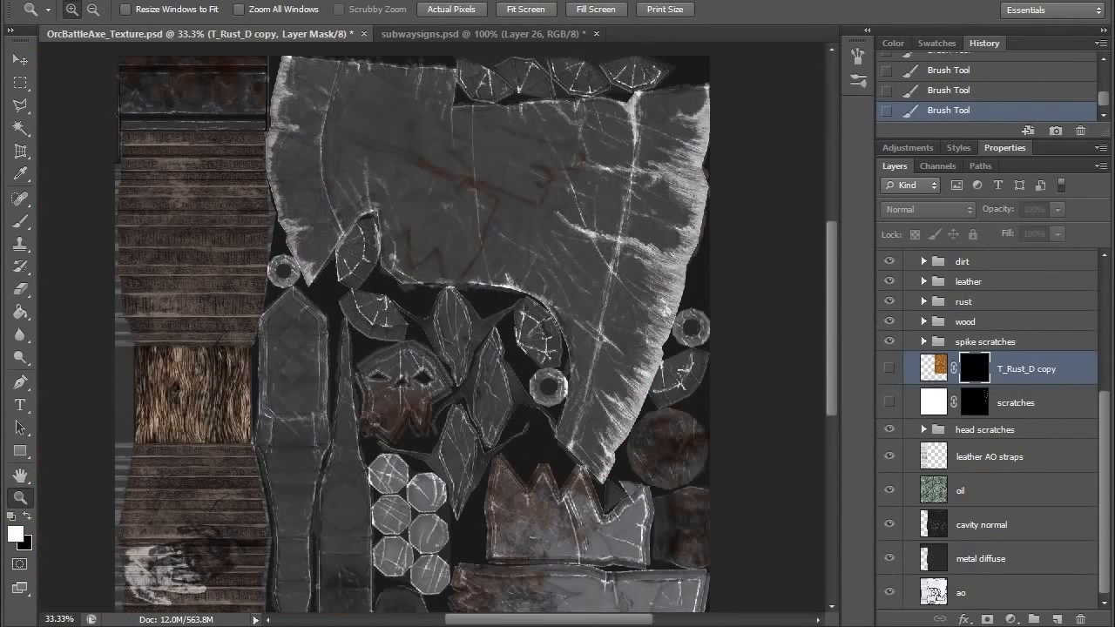